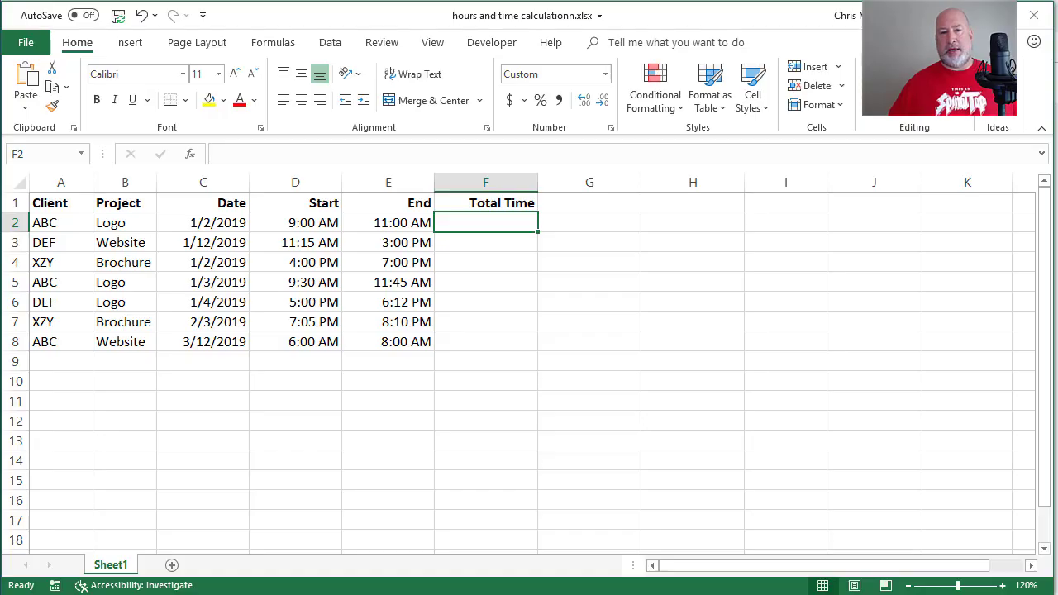
- Enter =E2-D2 in F2 and fill the Total Time formula down to F8
text(=E2-)
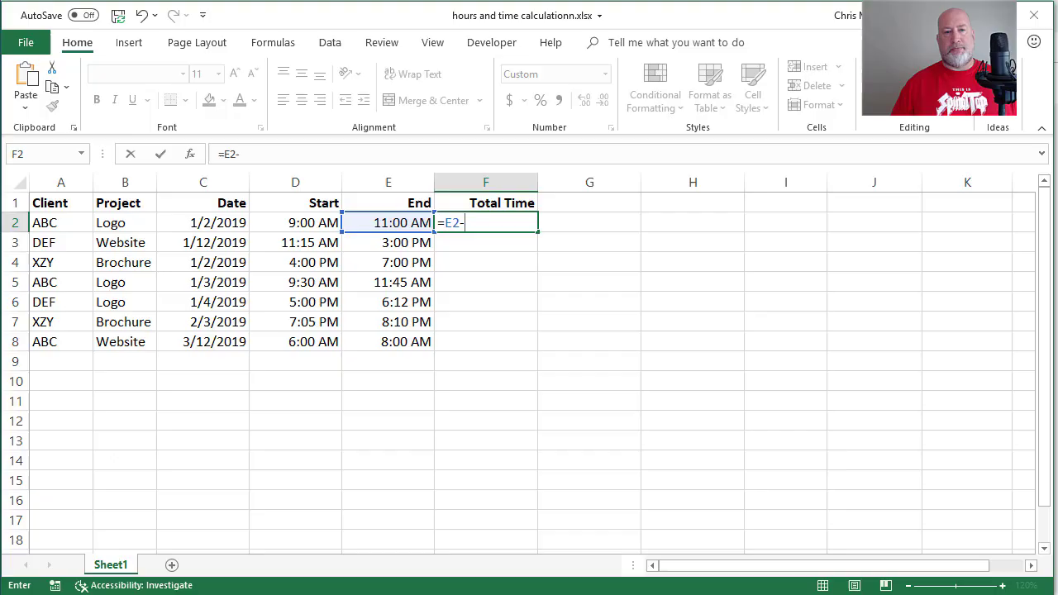
click(295, 222)
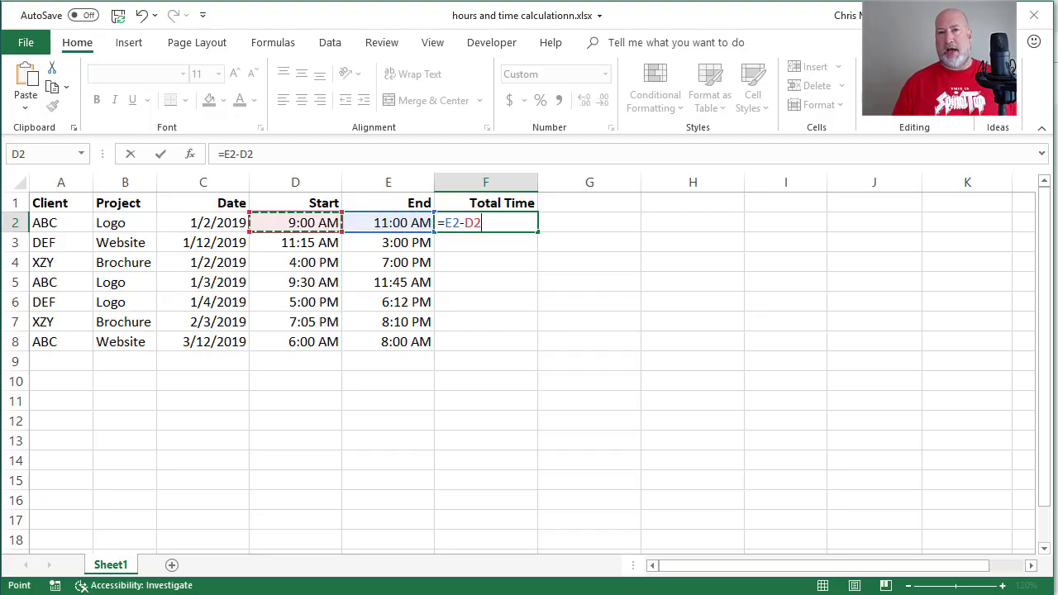
key(Enter)
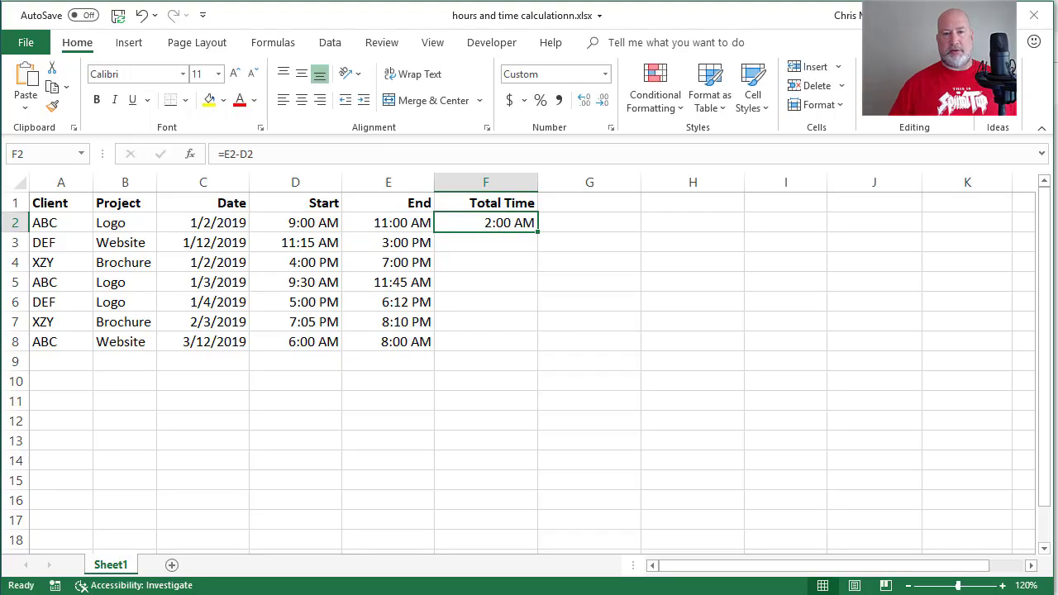
mouse_move(512, 330)
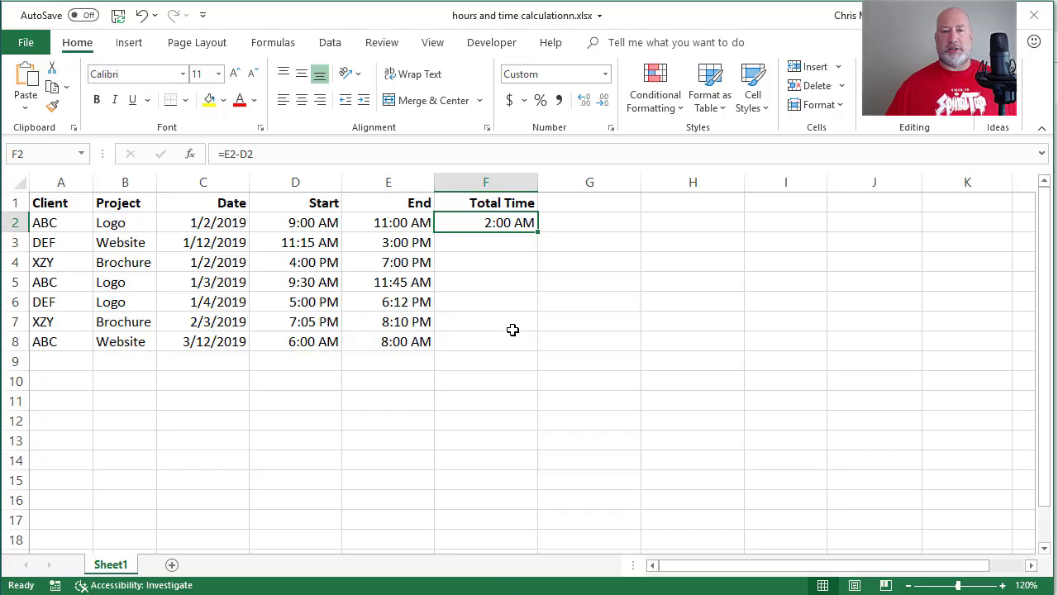
mouse_move(534, 235)
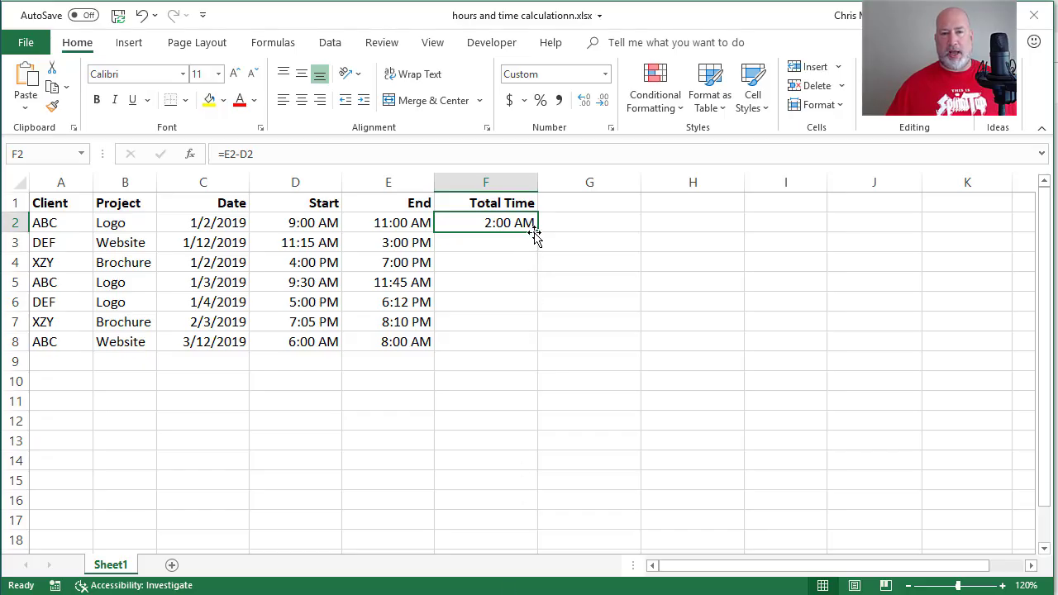
drag(536, 232, 536, 350)
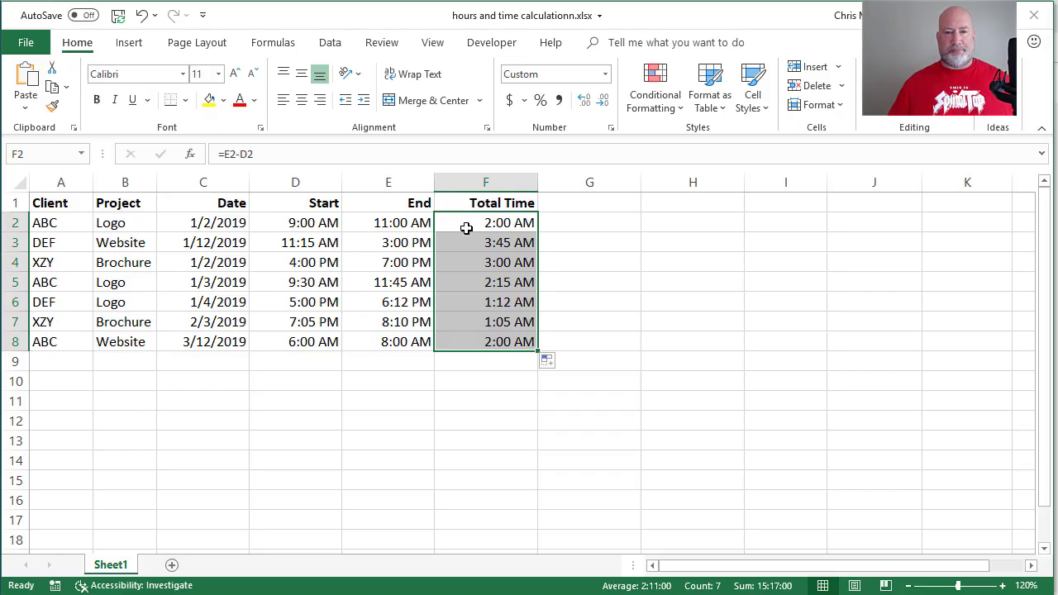
- Apply the Custom h:mm format to F2:F8 so durations read 2:00, 3:45 without AM/PM
right_click(467, 228)
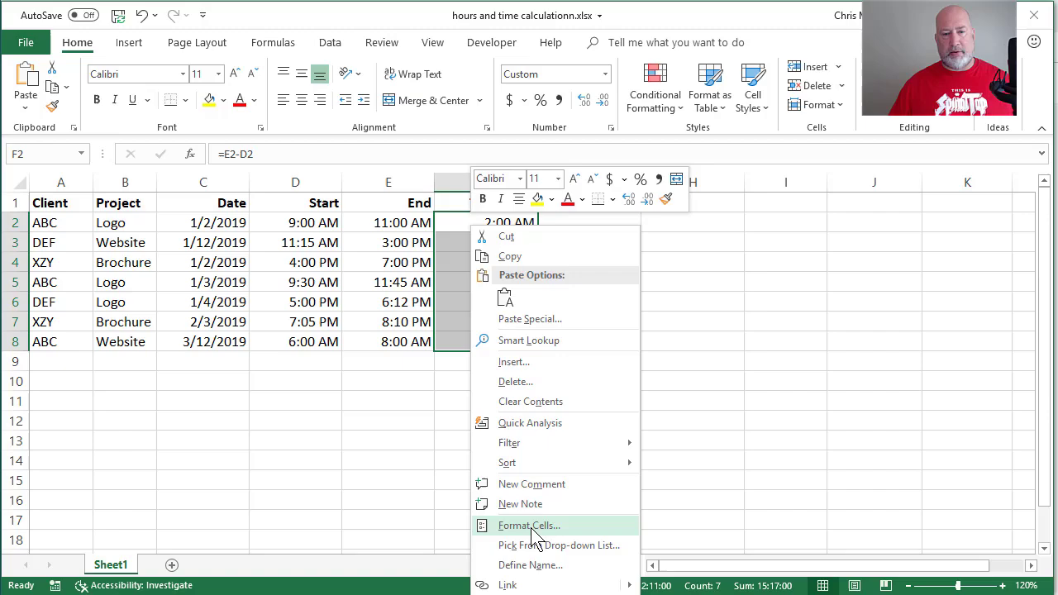
click(529, 525)
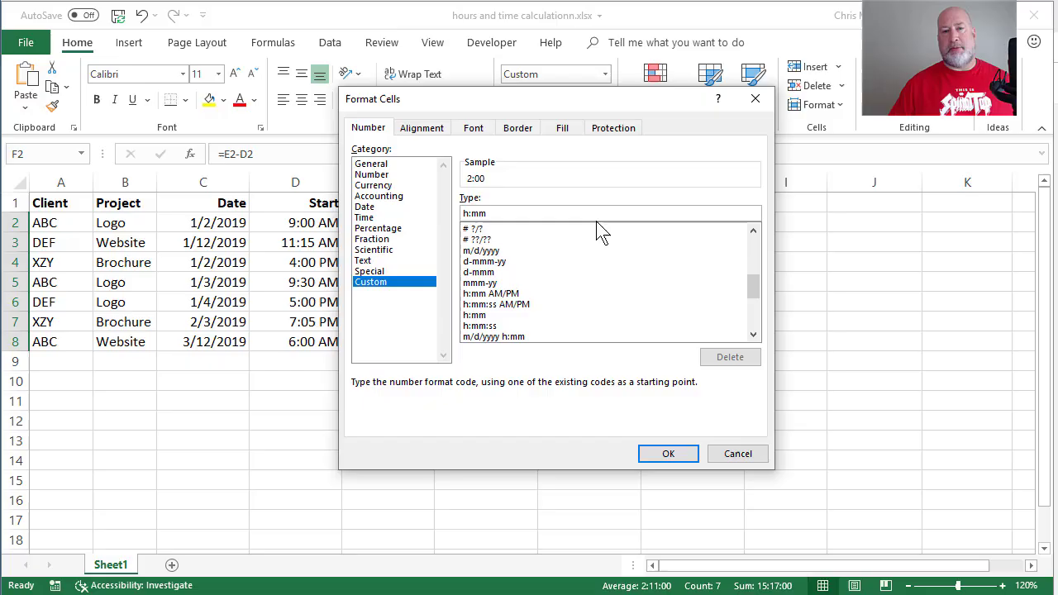
mouse_move(504, 182)
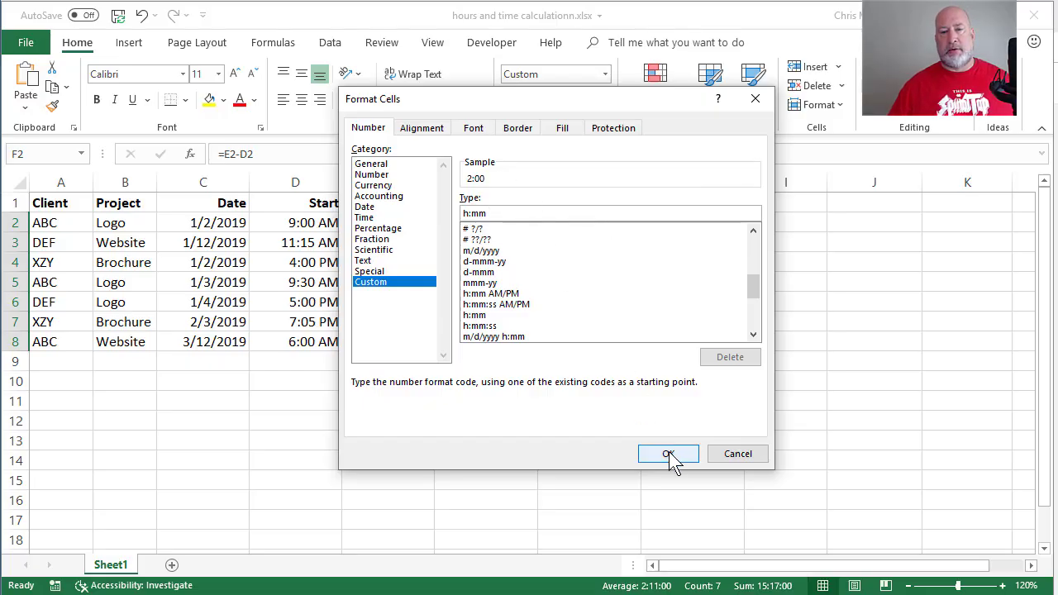
click(668, 454)
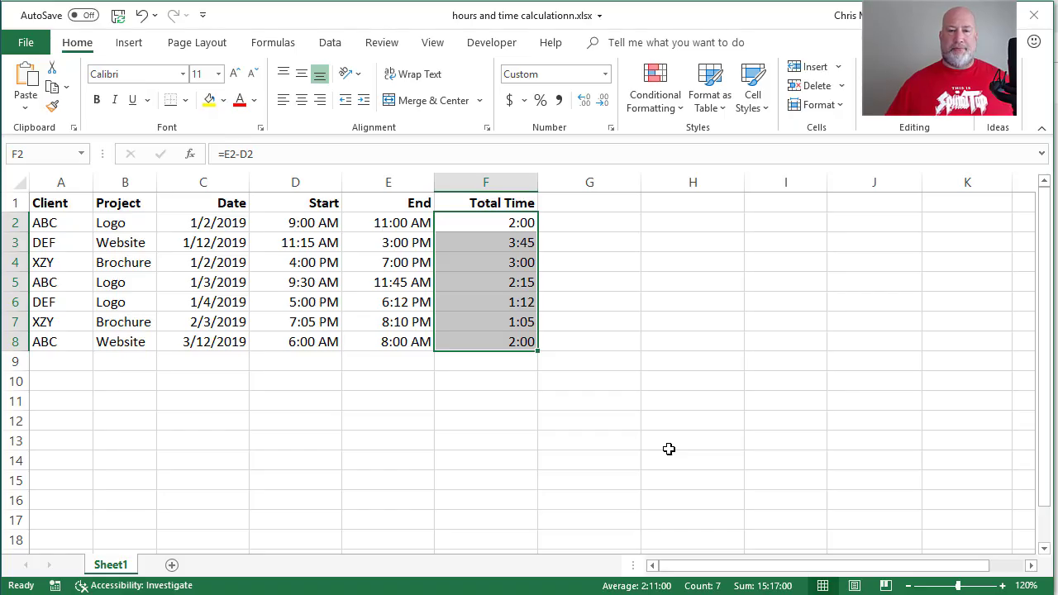
mouse_move(603, 212)
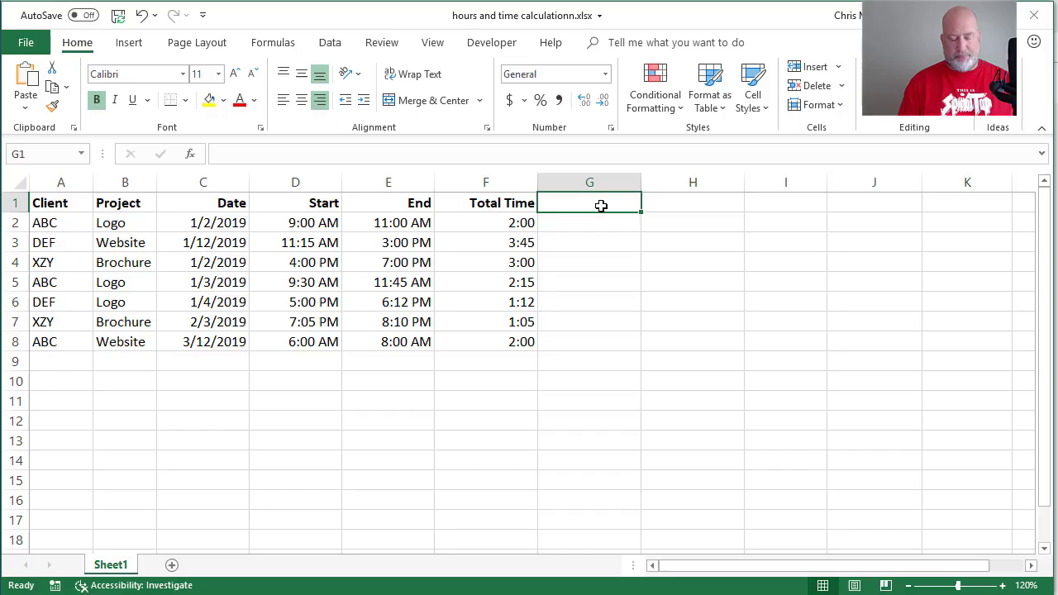
- Add a Rate heading in G1 and fill G2:G8 with $20.00
text(Rate)
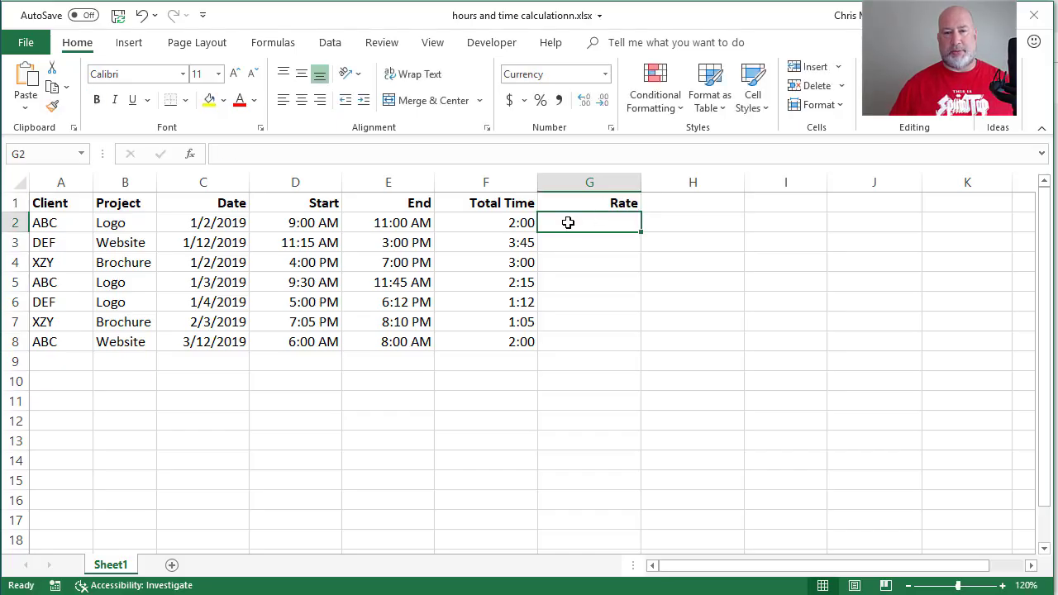
drag(590, 222, 590, 341)
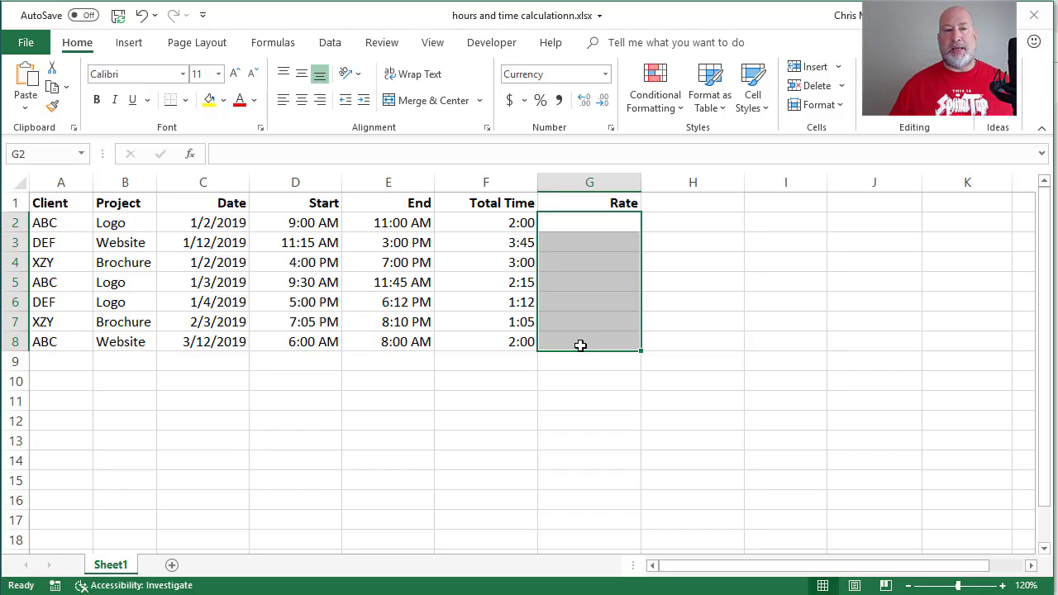
text(20)
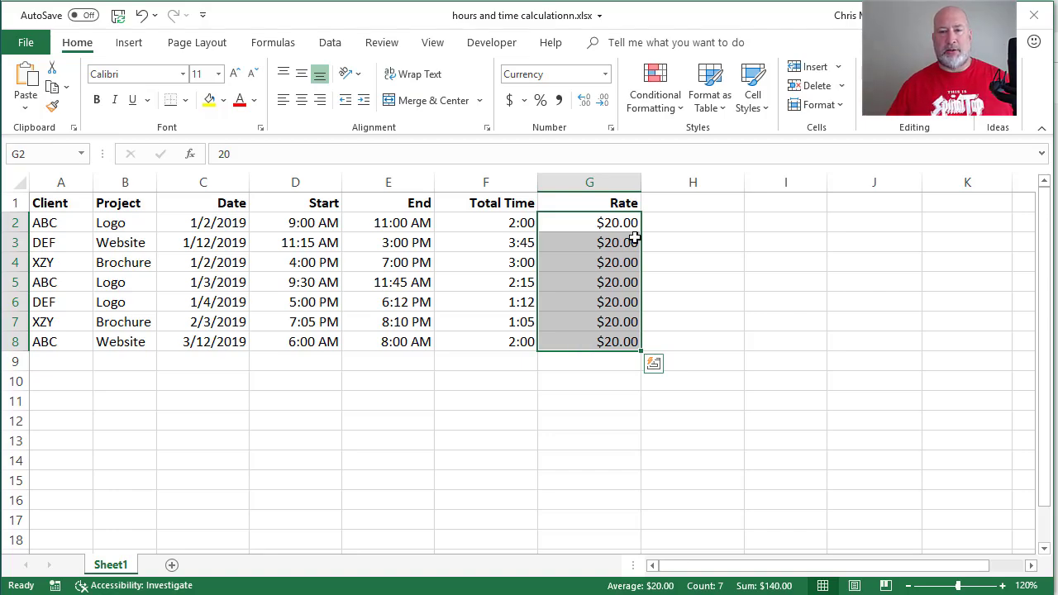
click(693, 203)
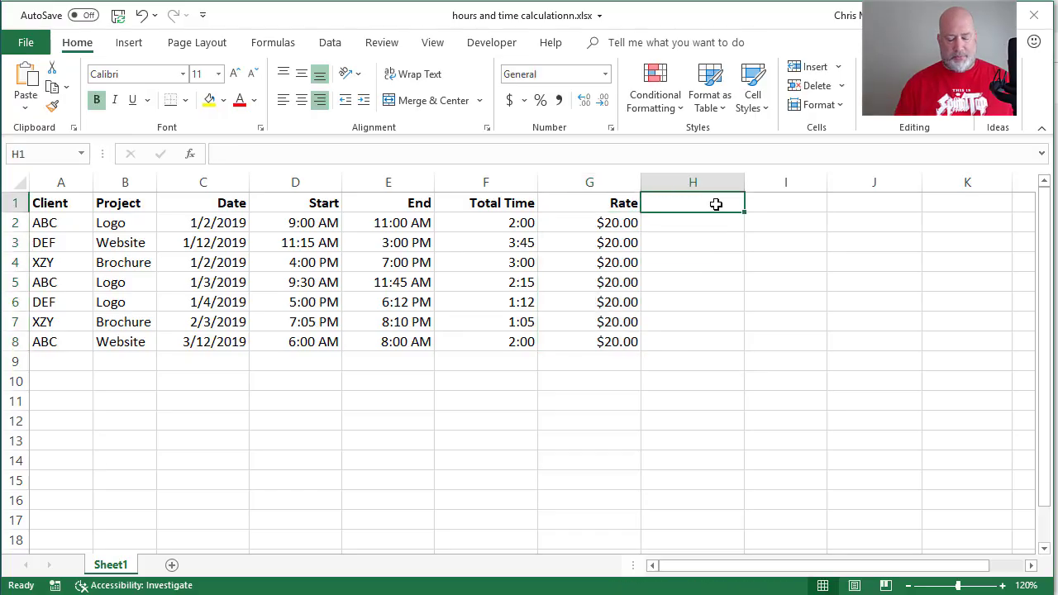
- Add a Billable Amount heading in H1 and widen column H to fit it
text(Billable)
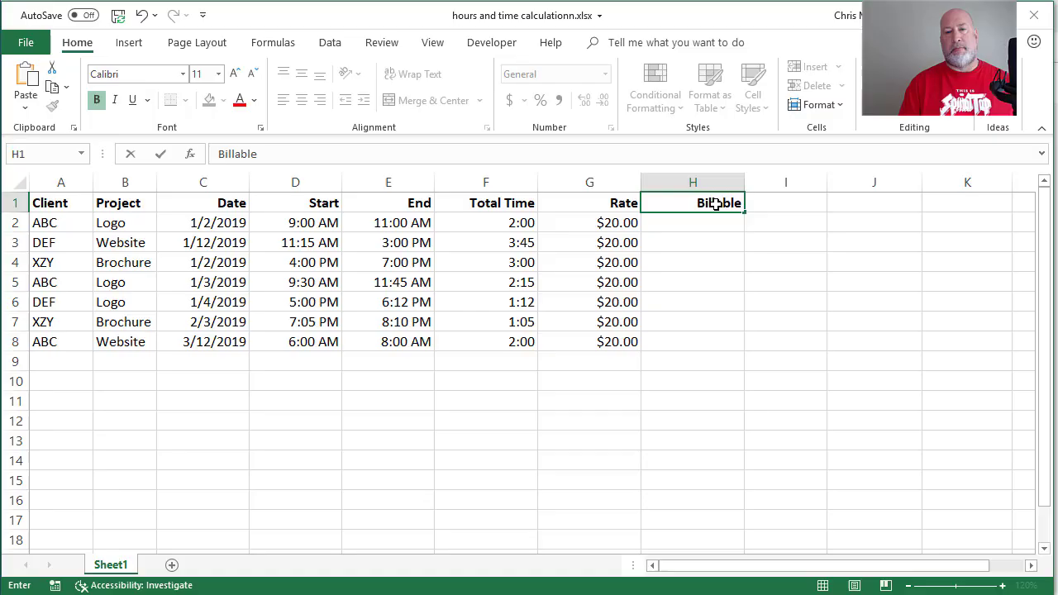
text(Amount)
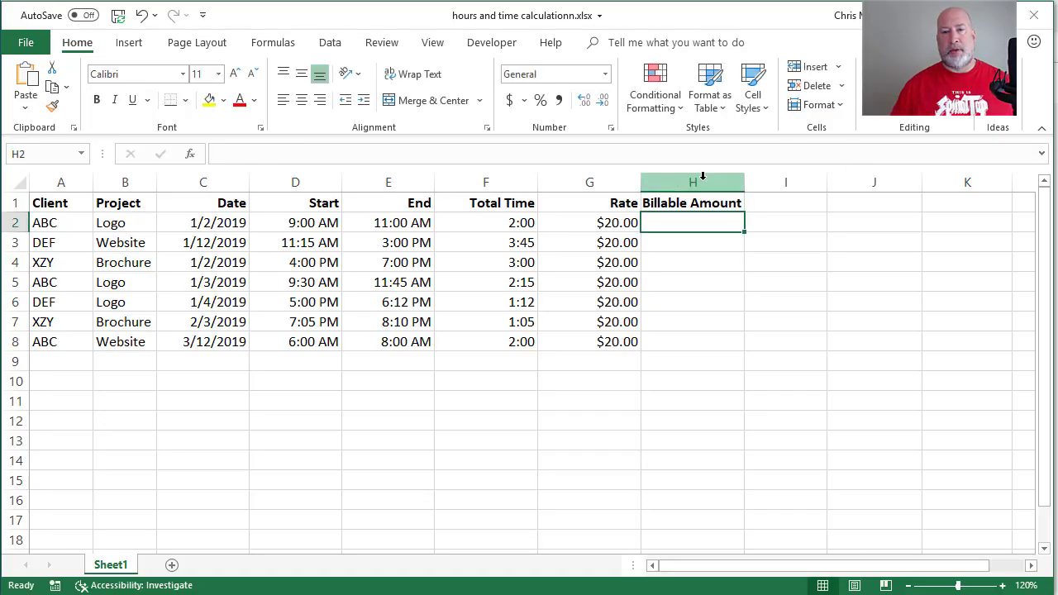
drag(742, 182, 765, 182)
text(=F2)
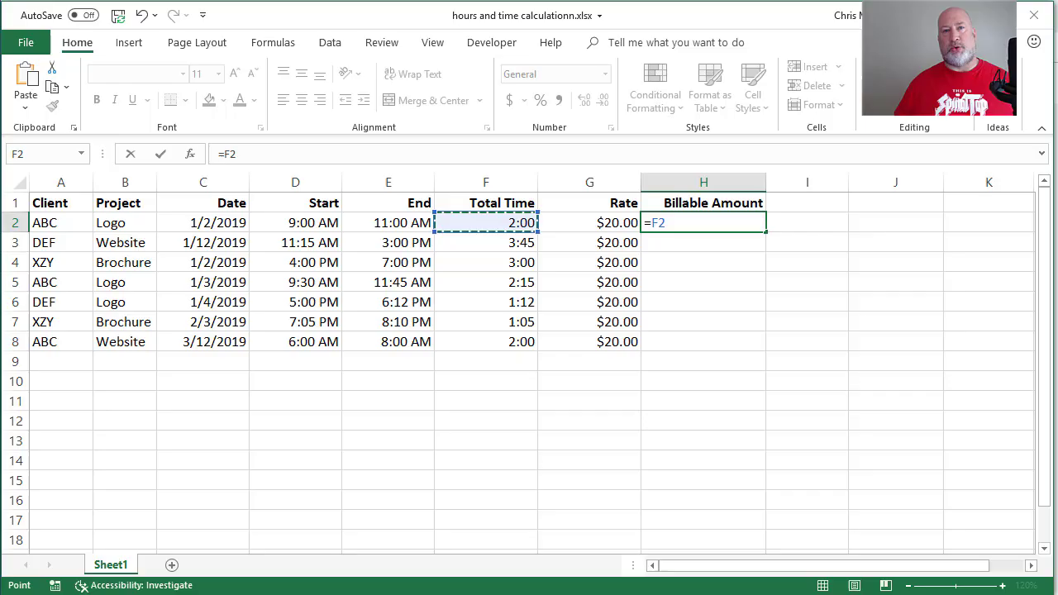
- Enter =F2*G2 in H2 and fill it down to H8, giving decimals like 1.666666667
text(*)
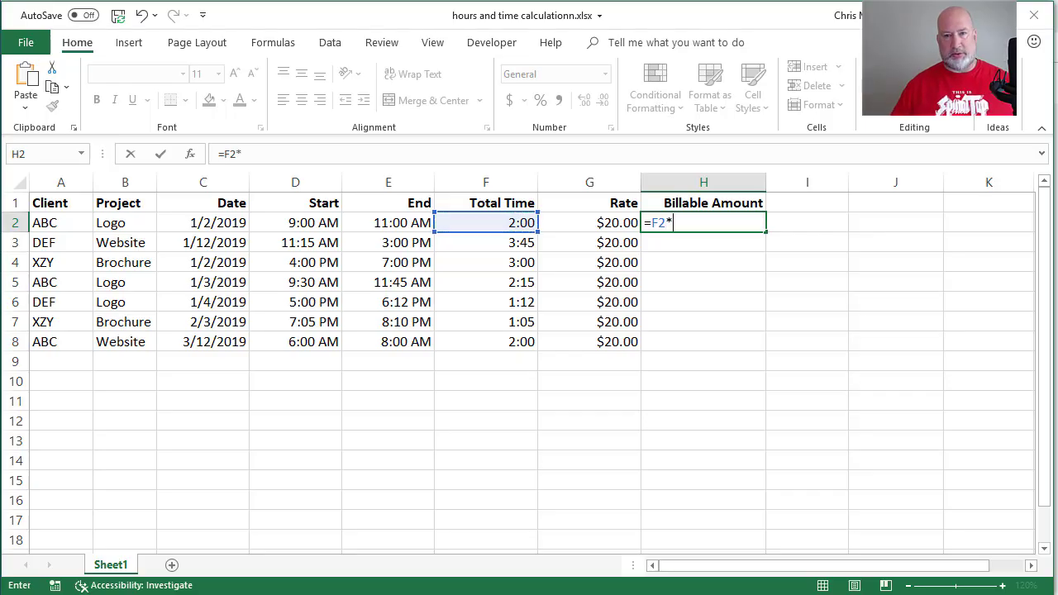
click(590, 222)
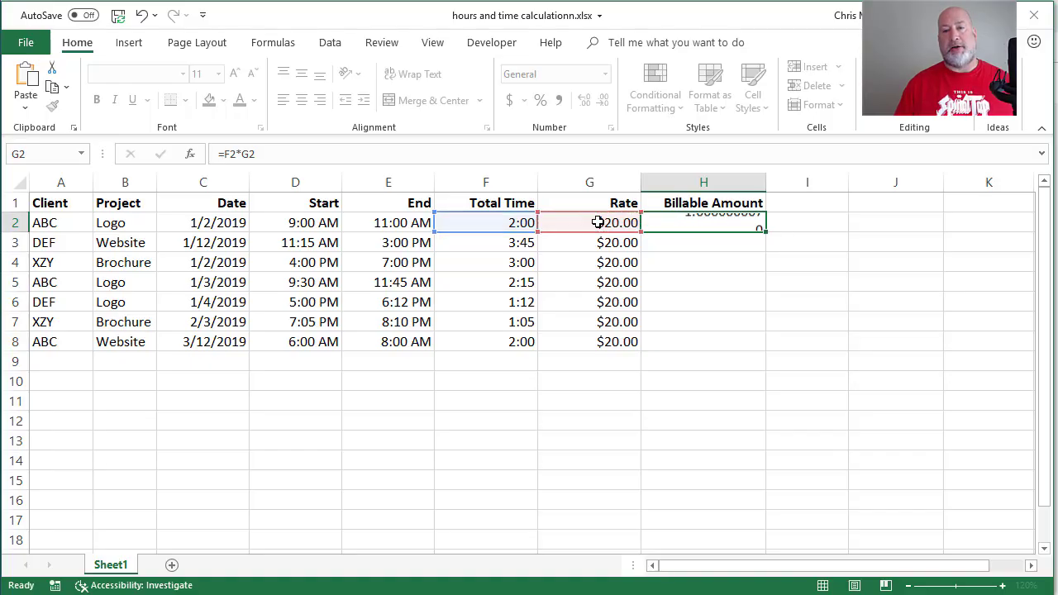
click(703, 222)
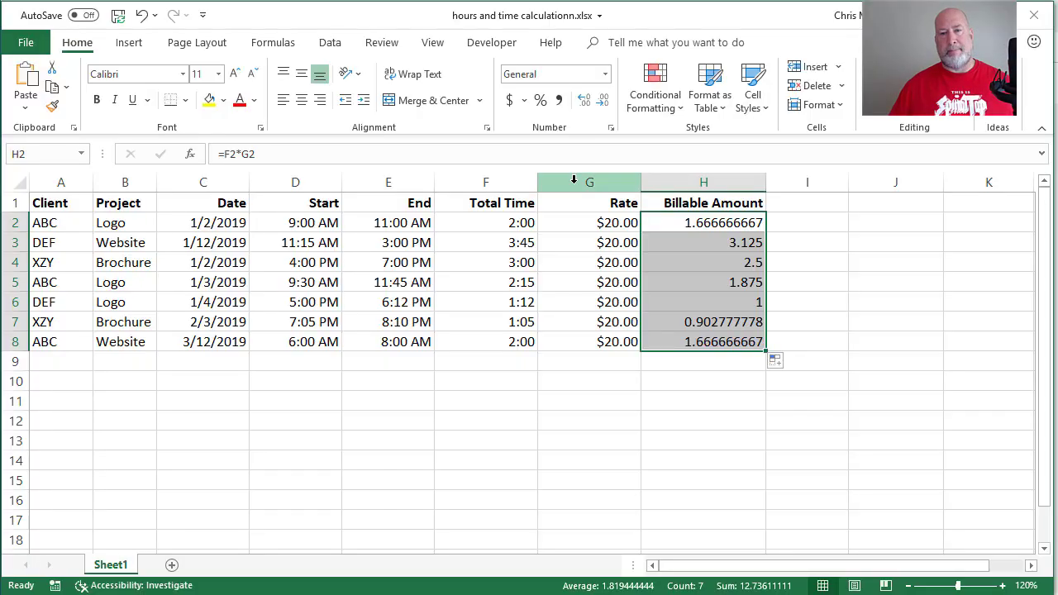
mouse_move(821, 285)
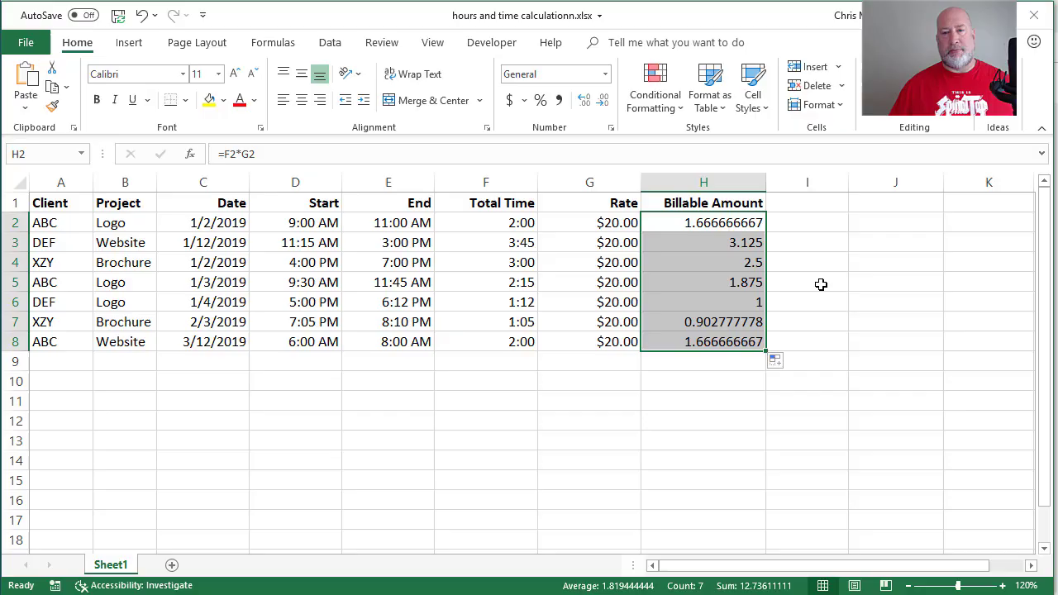
mouse_move(437, 386)
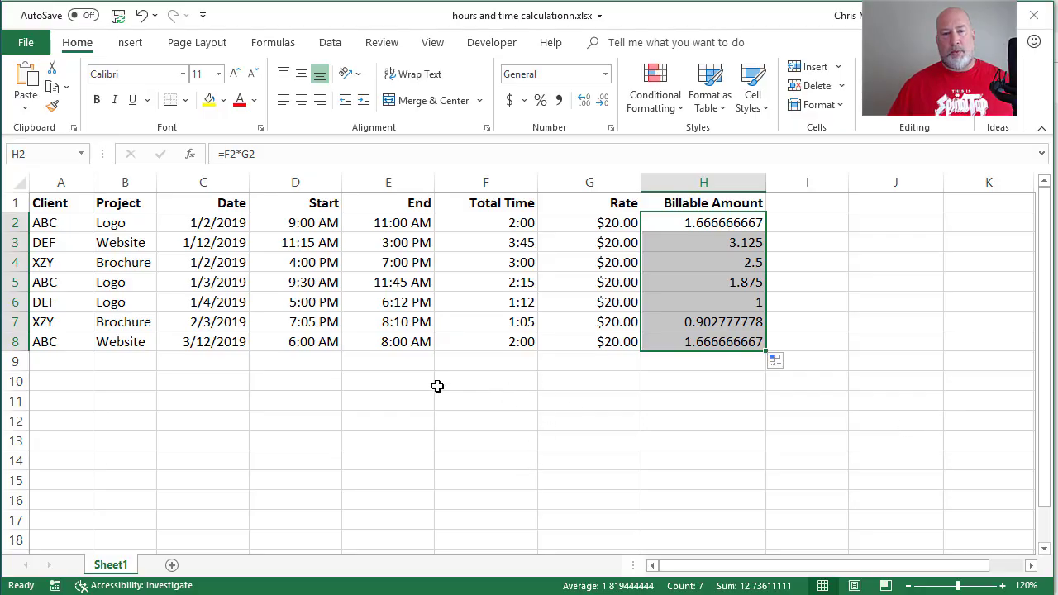
mouse_move(332, 379)
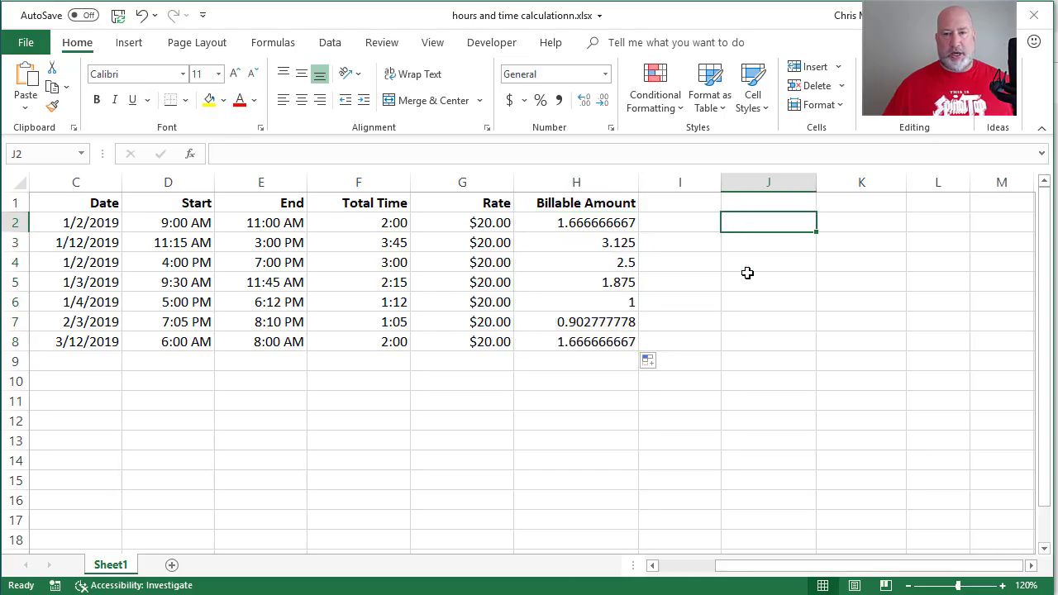
- Finish the example times at 12 am and enter =J2 in K2, filled down to K10
text(12 am)
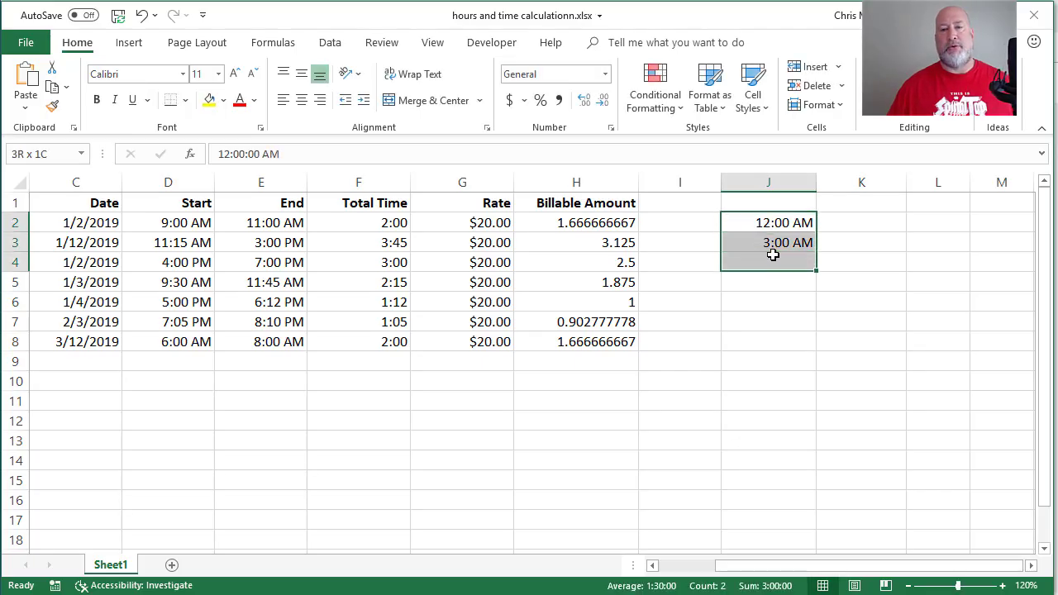
click(767, 222)
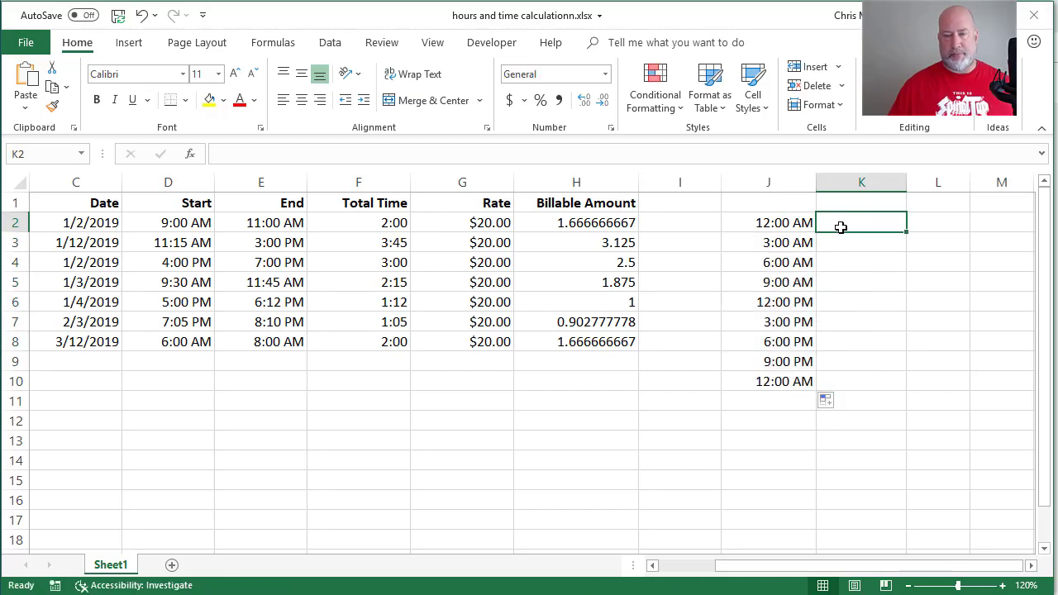
text(=)
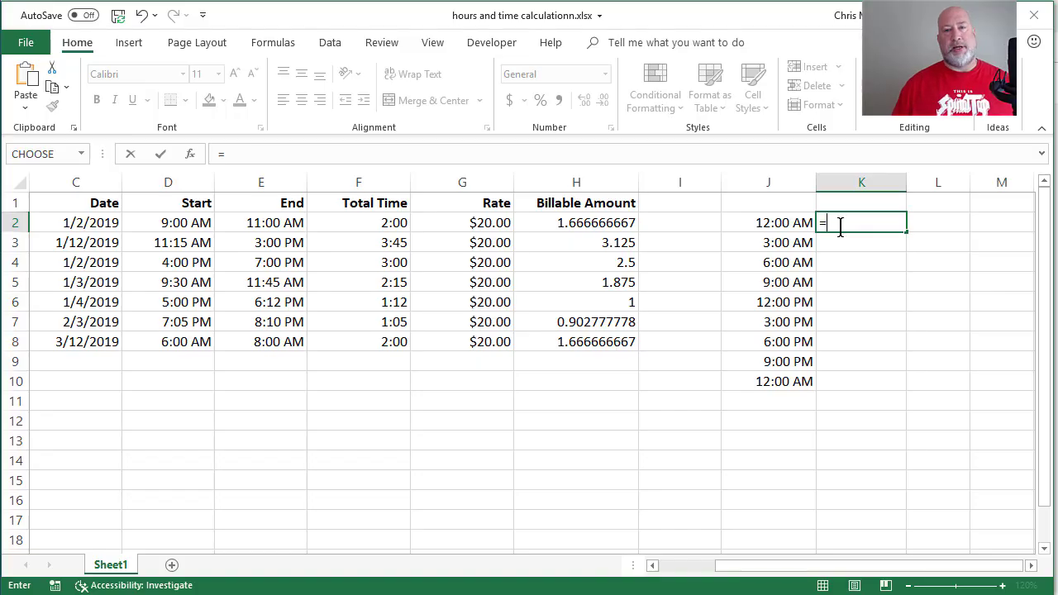
key(enter)
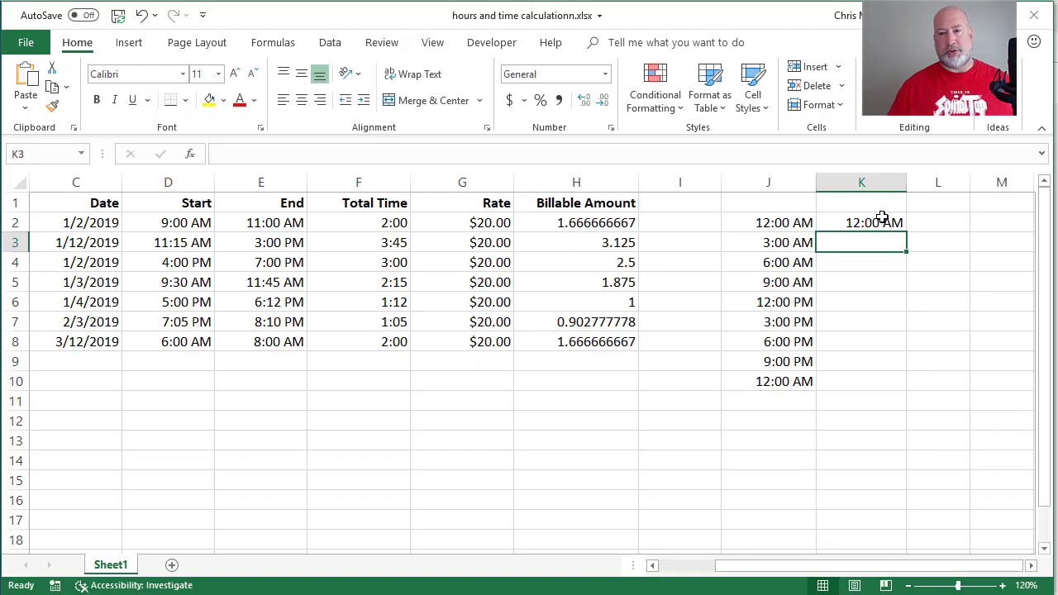
click(862, 222)
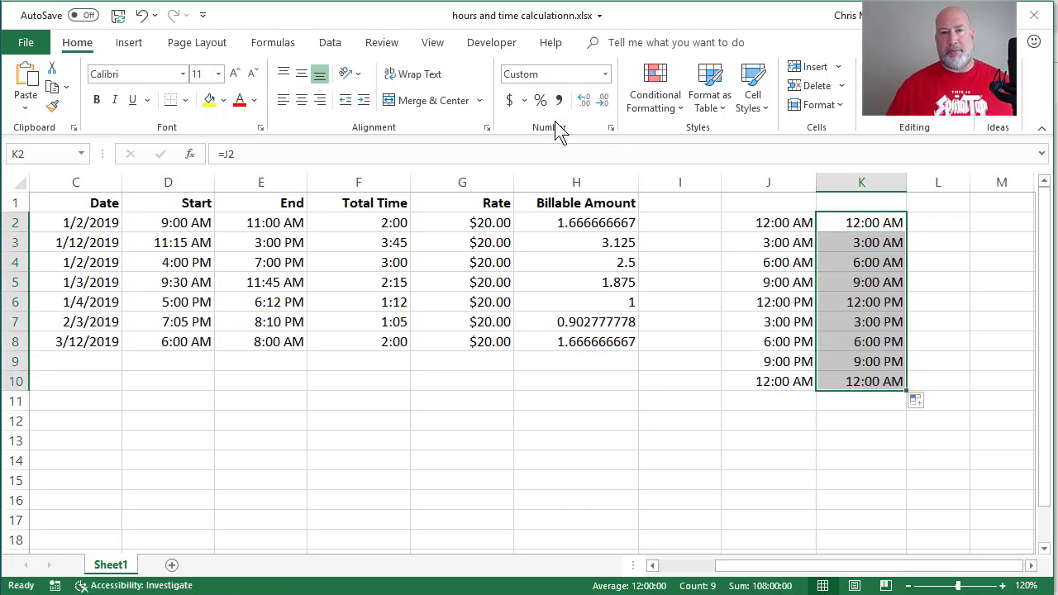
- Show column K as Comma Style numbers with three decimals, 0.125 through 1.000
click(559, 100)
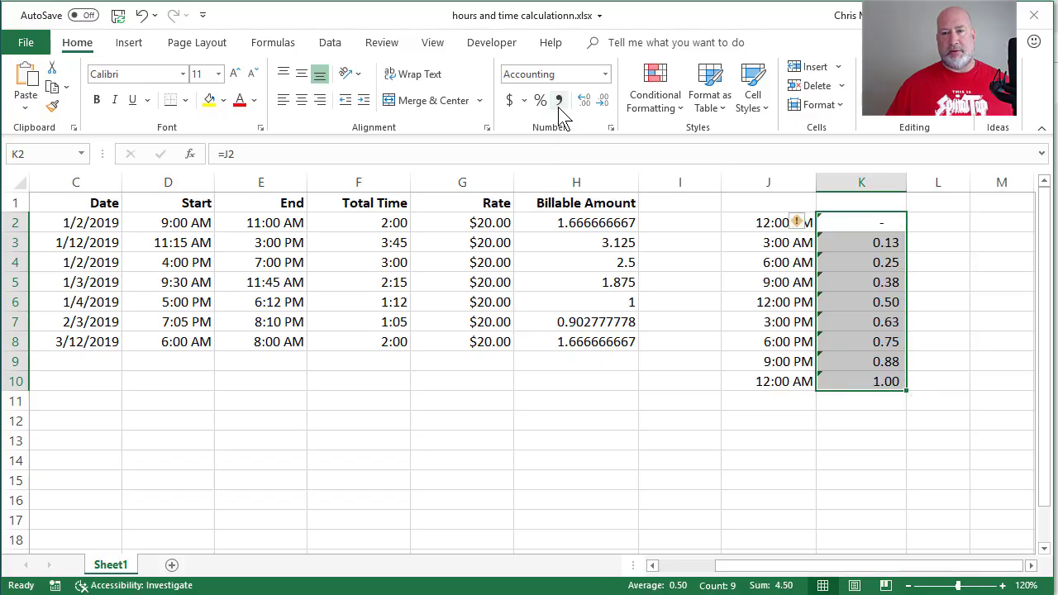
click(583, 99)
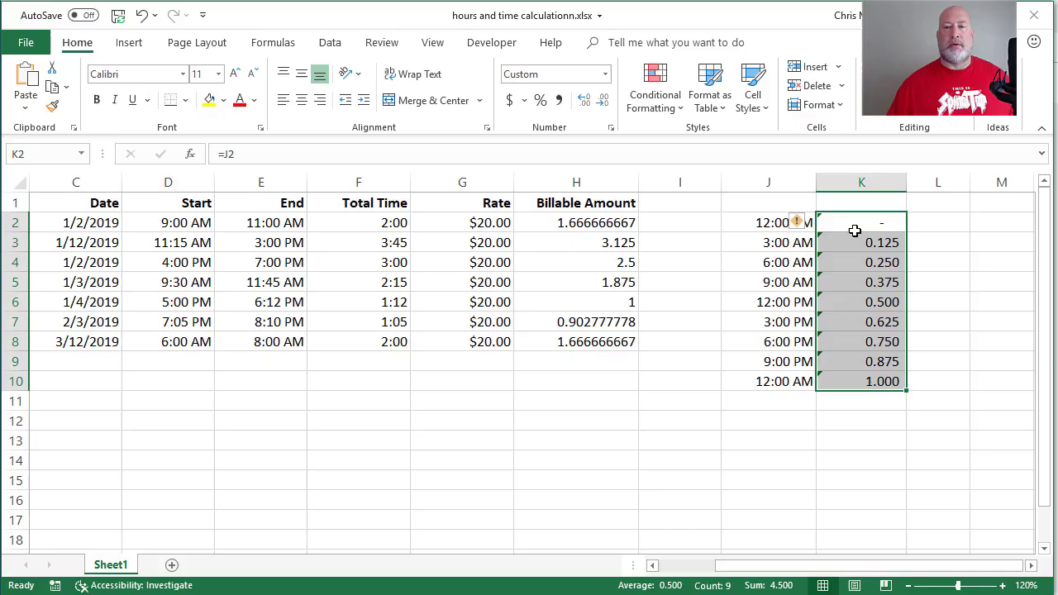
click(861, 242)
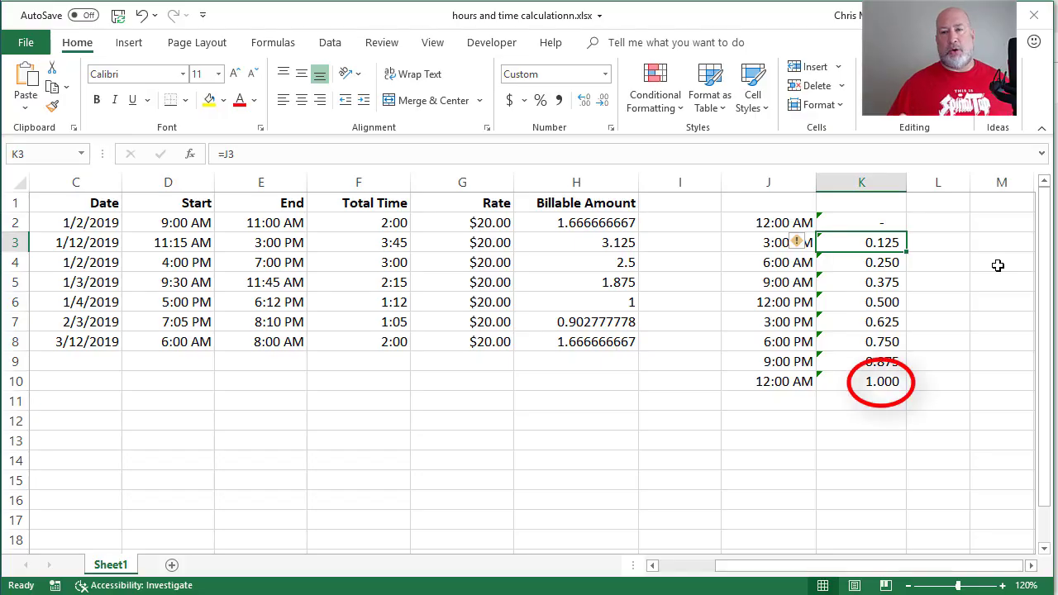
- Review the noon and midnight day fractions, then begin extending H2 to =F2*G2*
click(861, 302)
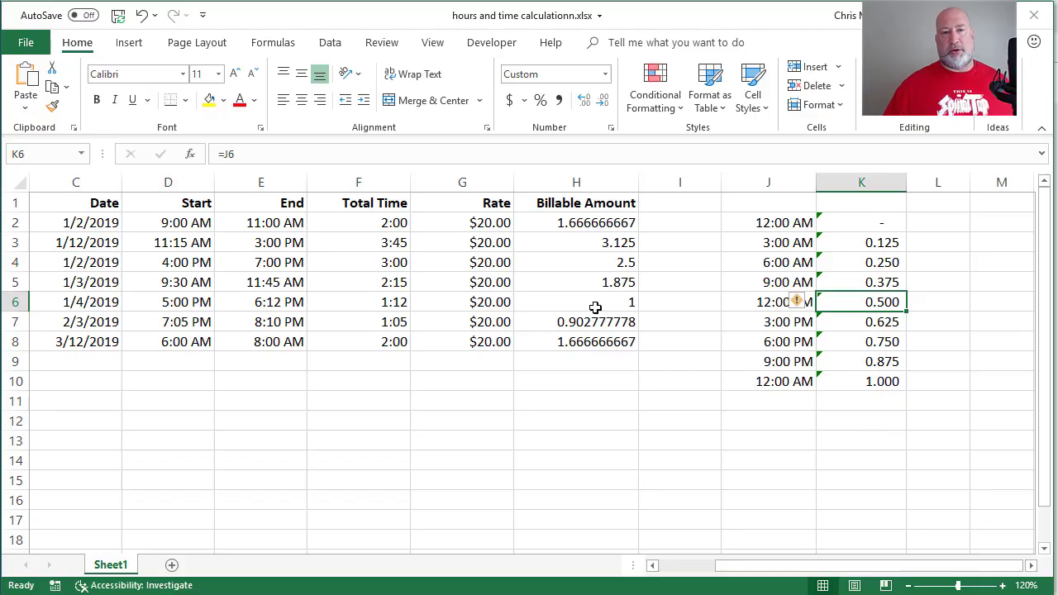
mouse_move(413, 228)
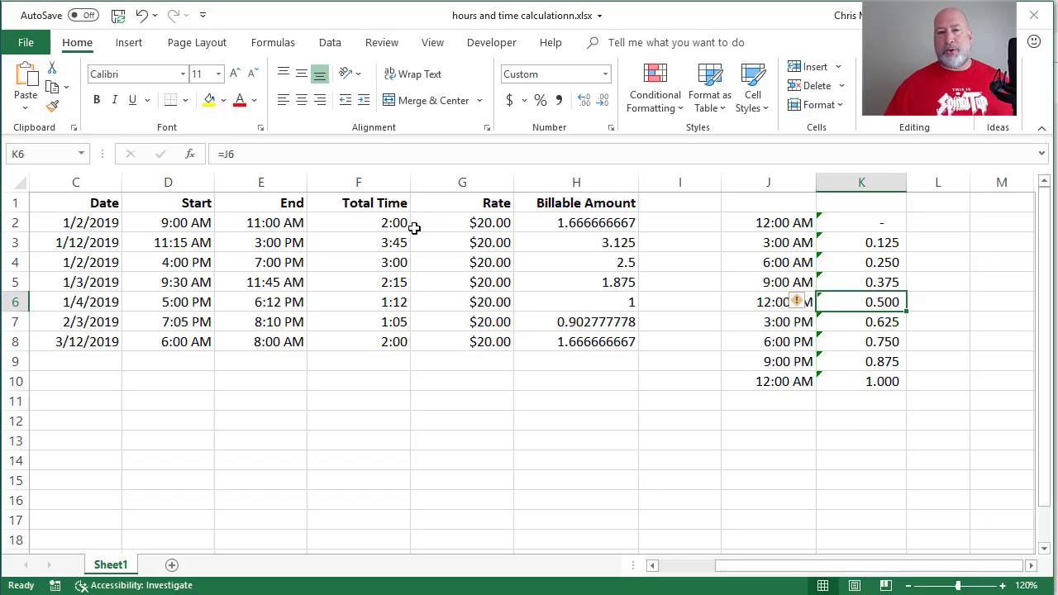
click(576, 222)
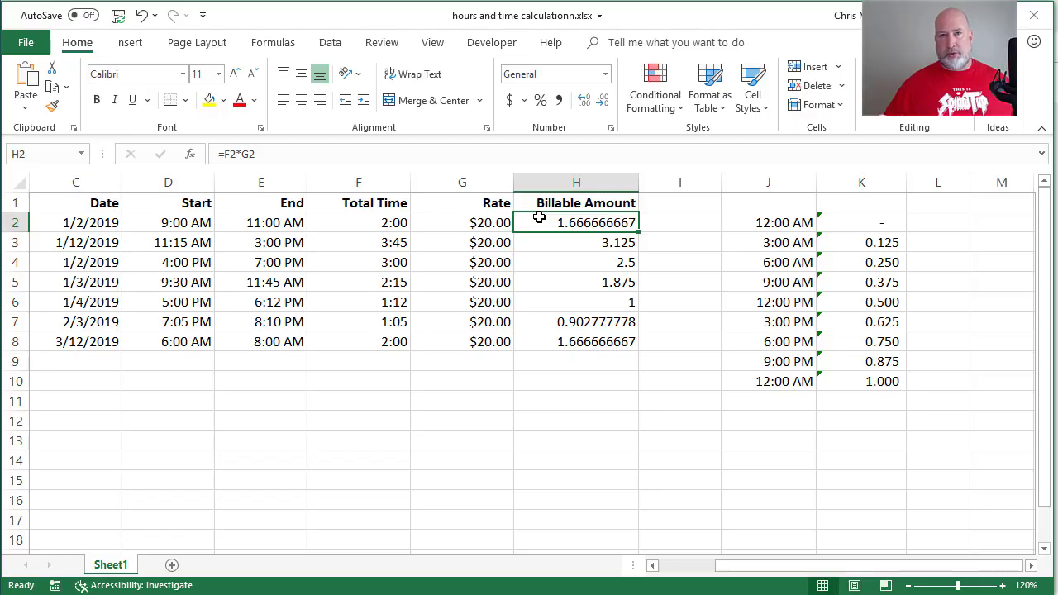
mouse_move(887, 256)
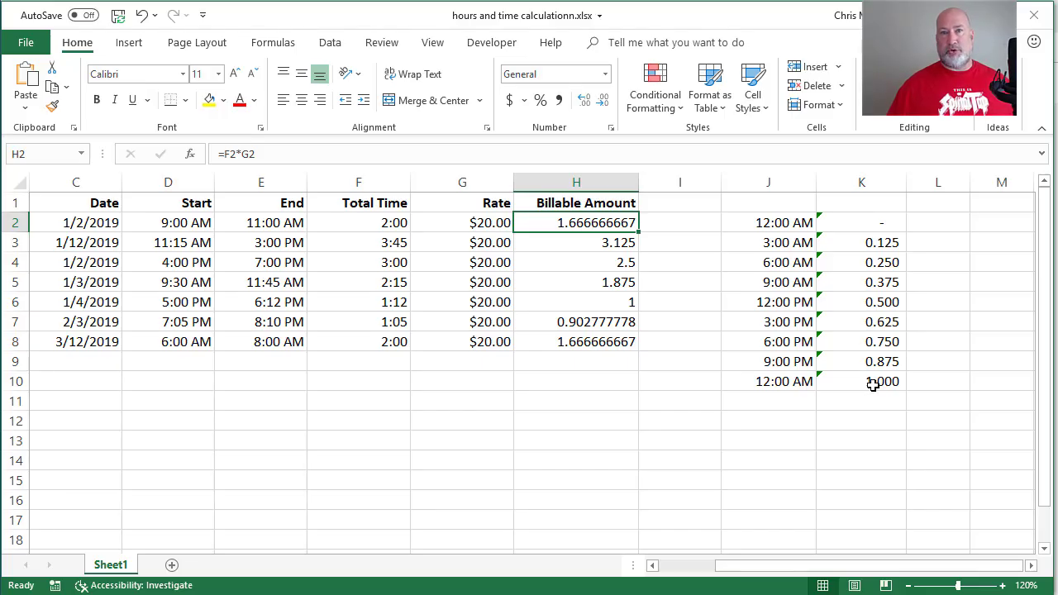
click(862, 381)
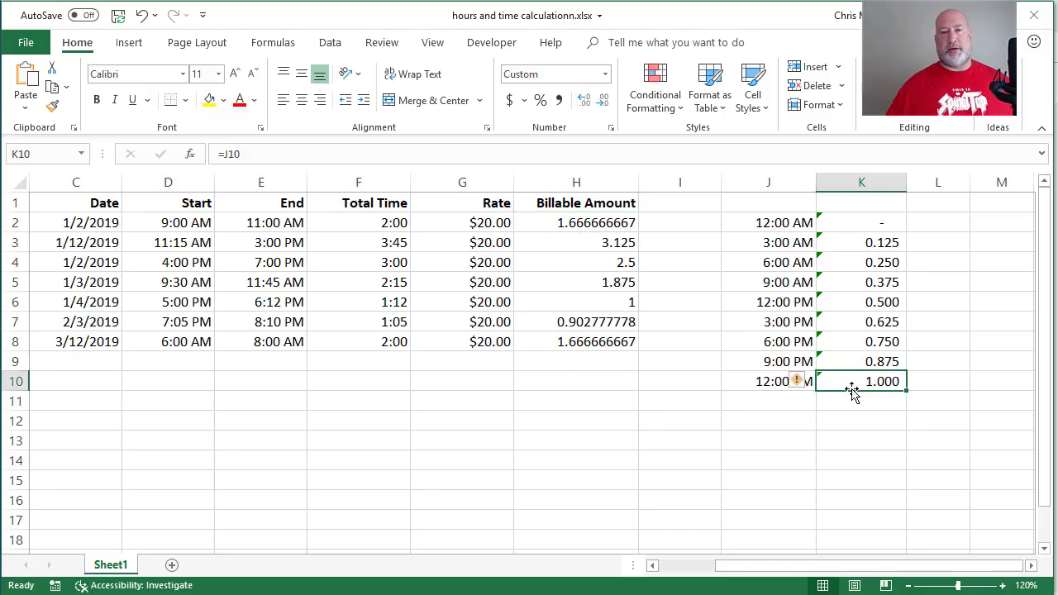
click(576, 223)
text(=F2*G2*)
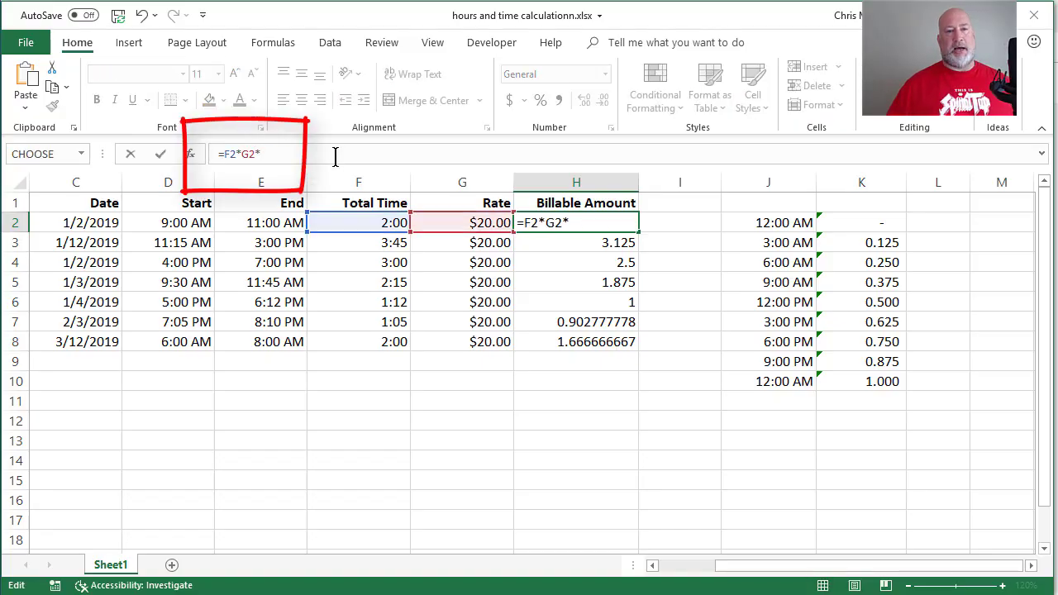
- Make Billable Amount =F2*G2*24 filled to H8, formatted as Currency, with H7 highlighted yellow
text(24)
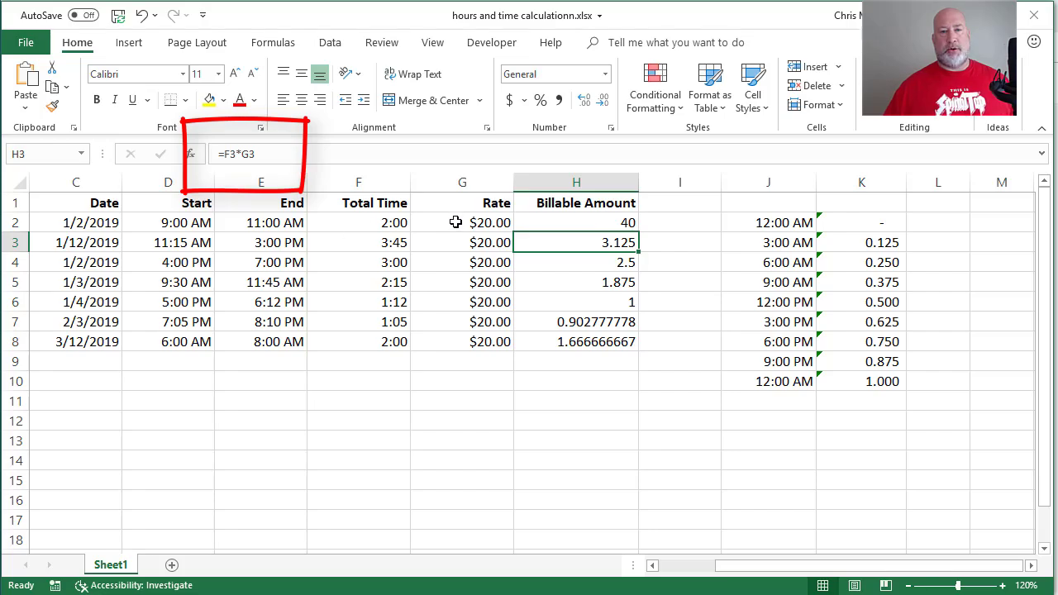
click(576, 221)
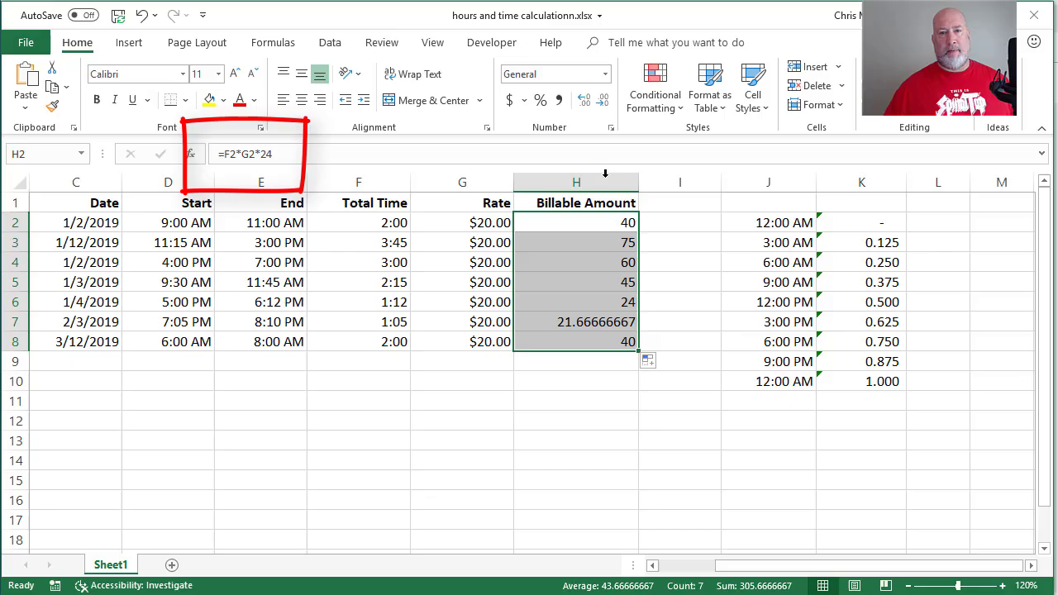
click(604, 74)
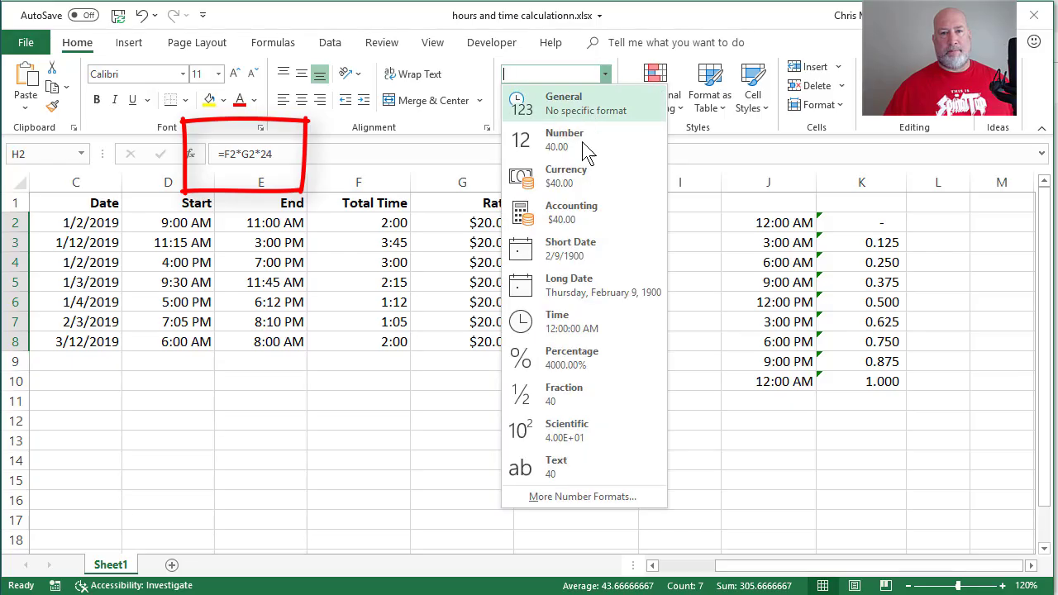
click(566, 169)
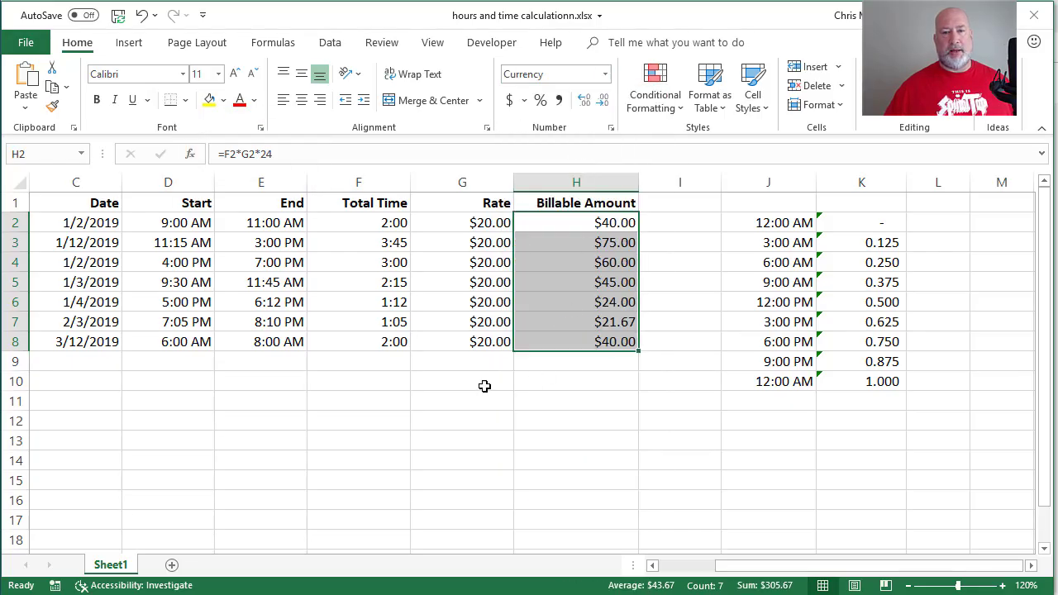
click(576, 322)
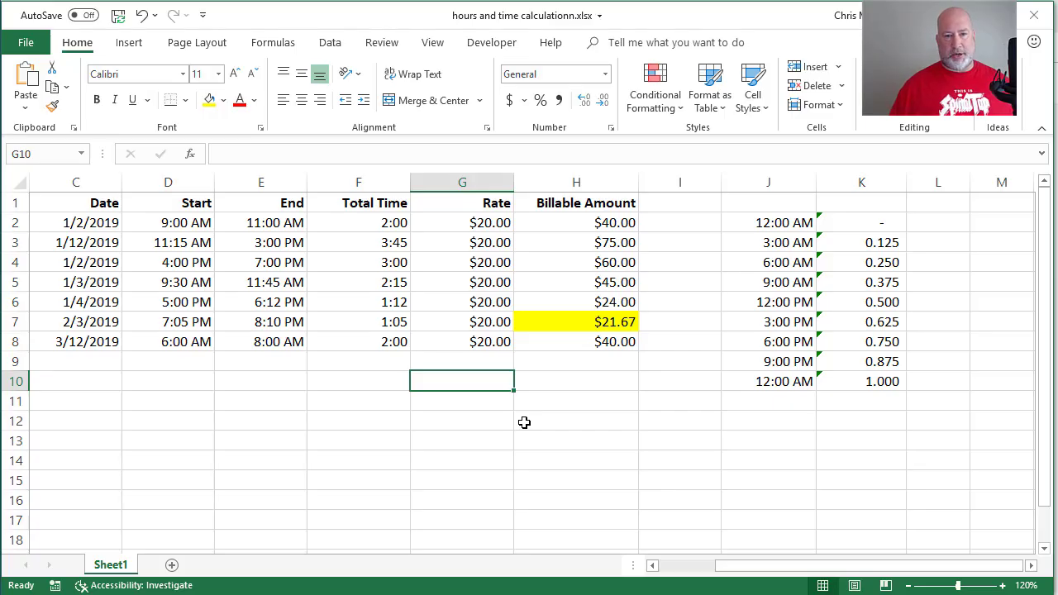
- Enter =5/60 in G10 and =G10*20 in G11, clear H7's yellow fill, and select I2
text(=5)
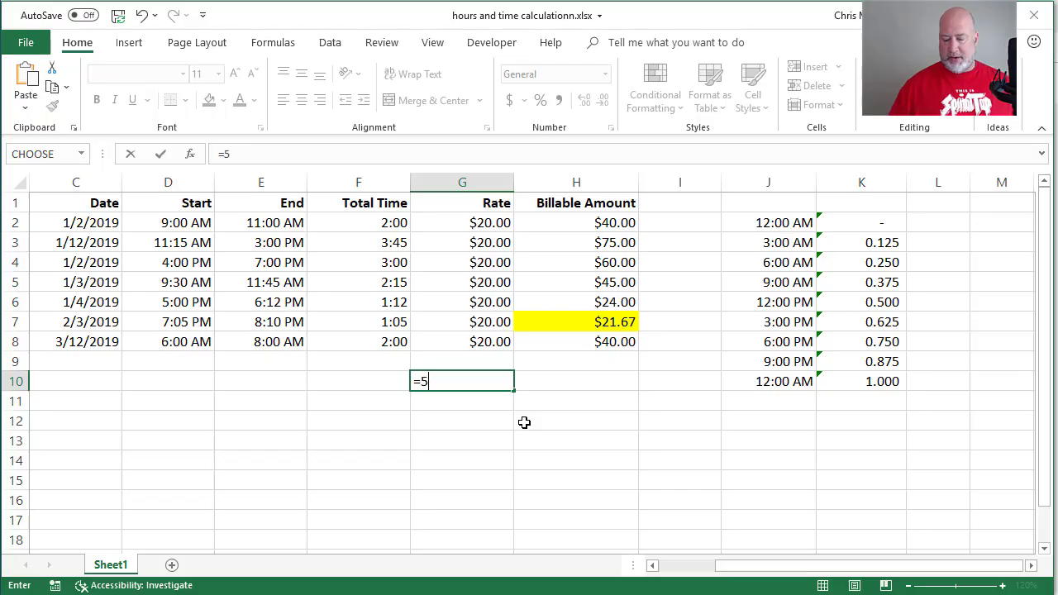
text(/60)
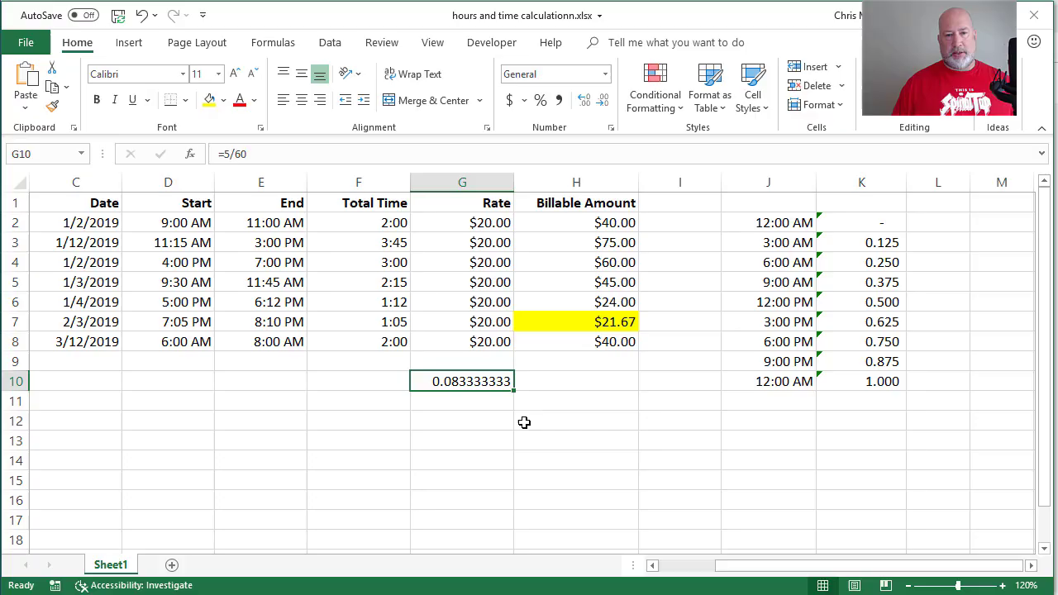
text(=G10)
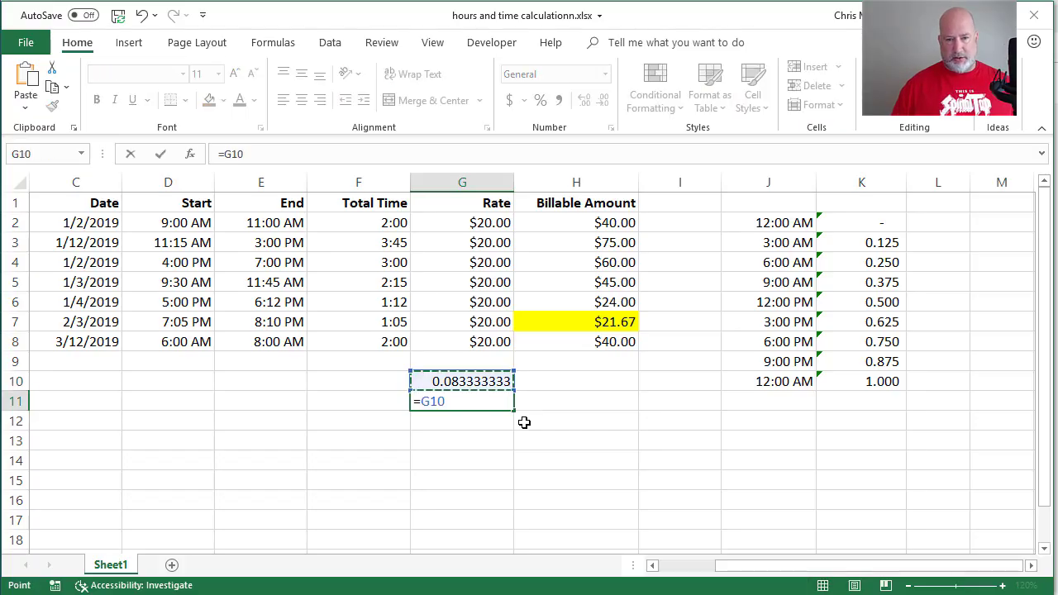
text(*20)
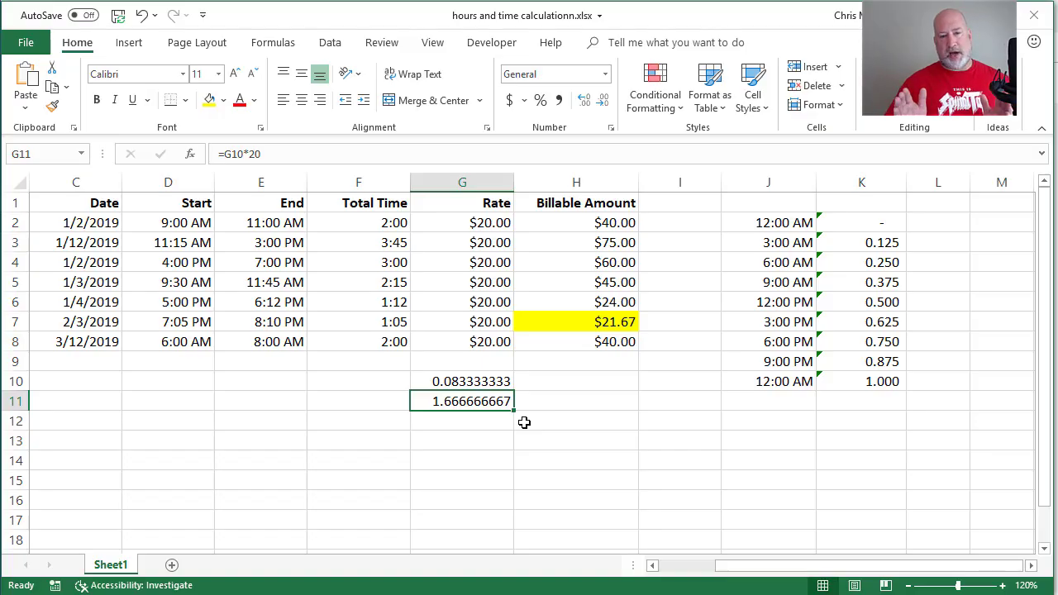
mouse_move(518, 342)
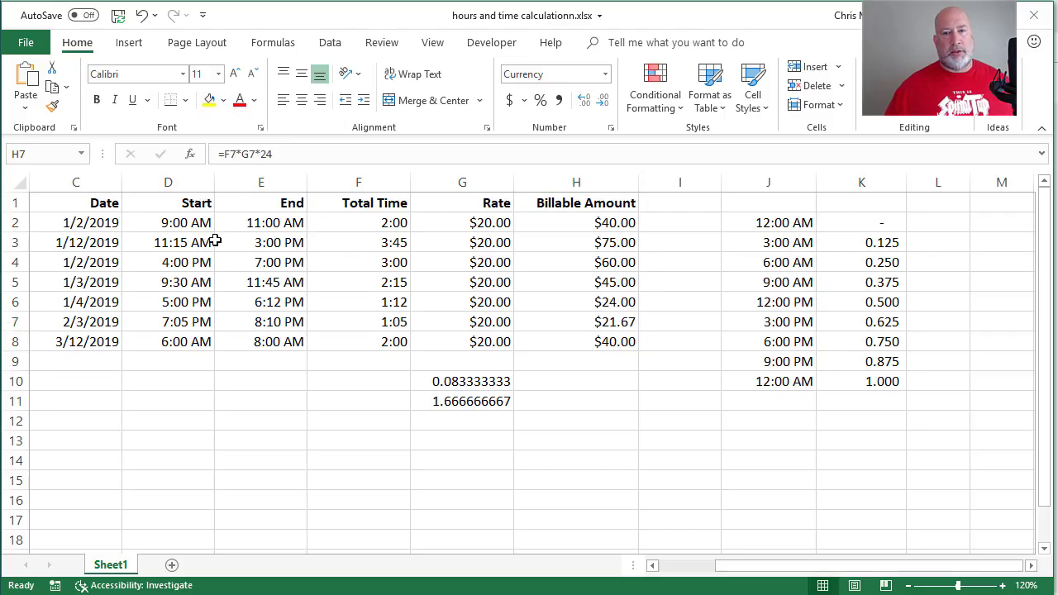
click(680, 282)
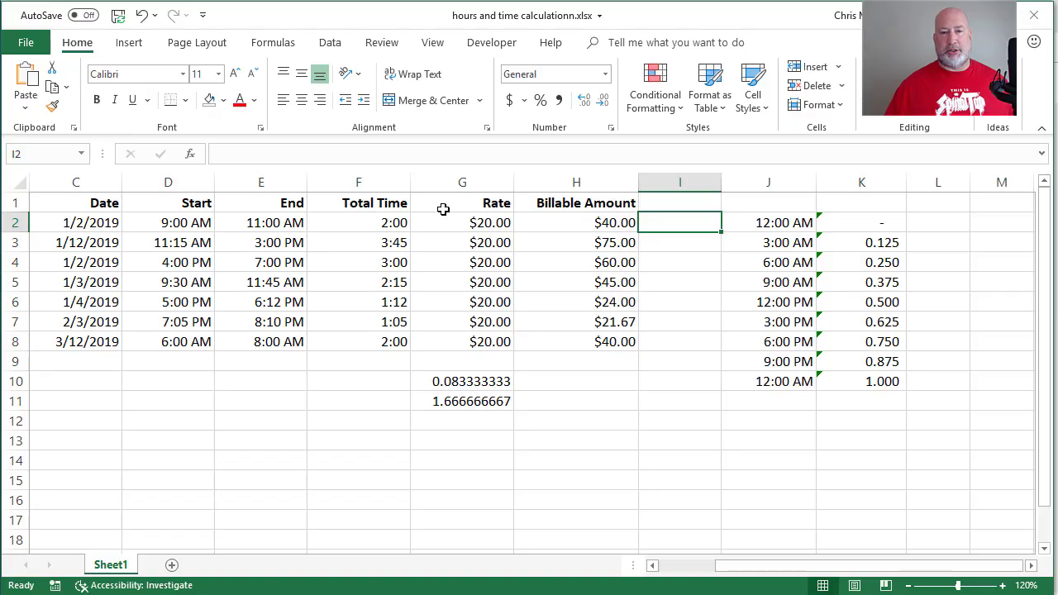
- Convert F2 to 120.00 minutes with =F2*1440 in I2, then start =24* in I11
click(576, 223)
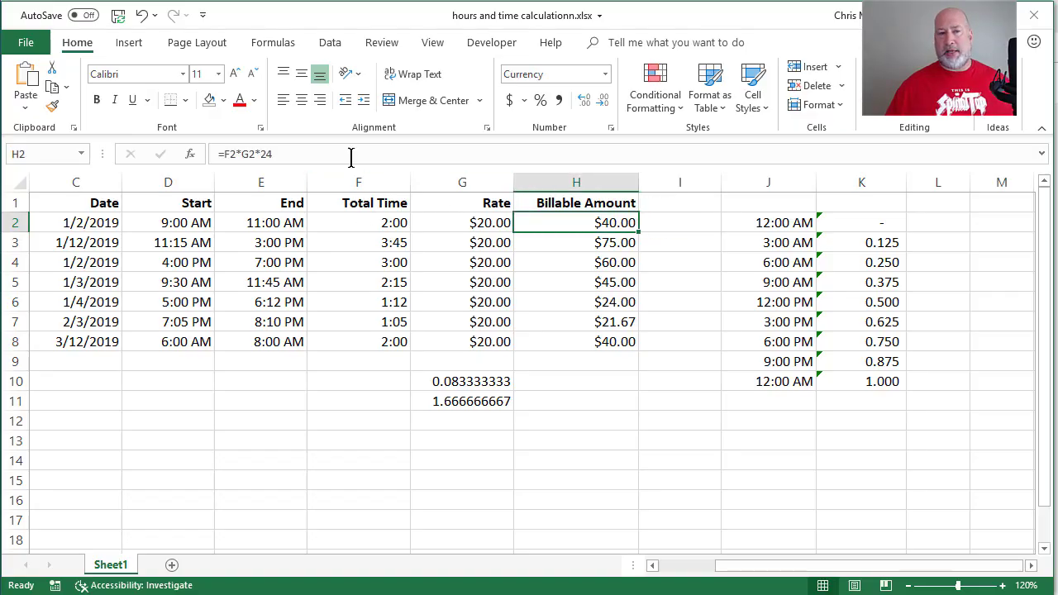
mouse_move(347, 155)
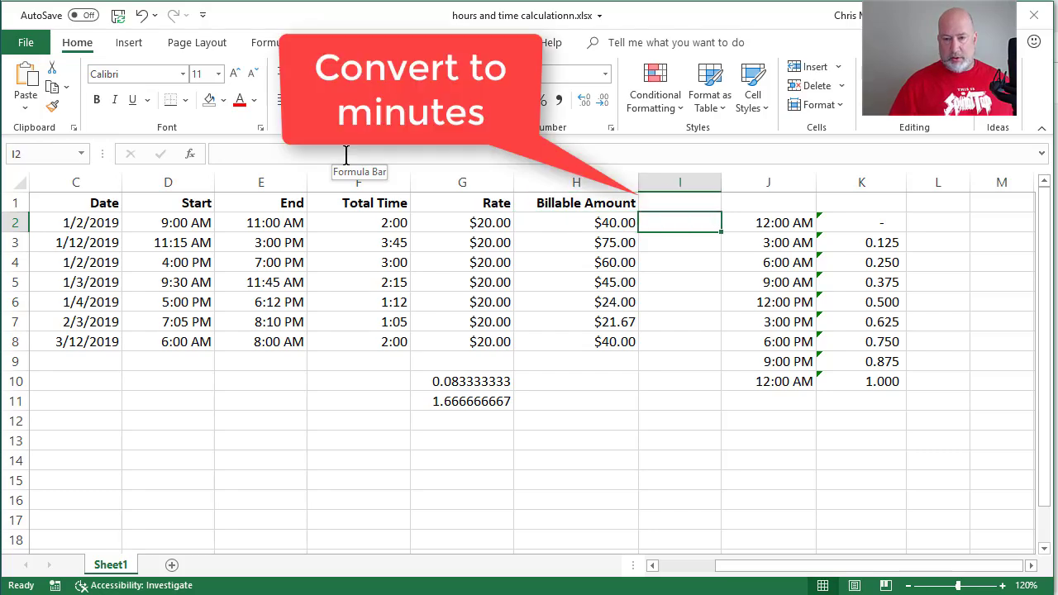
text(=F2)
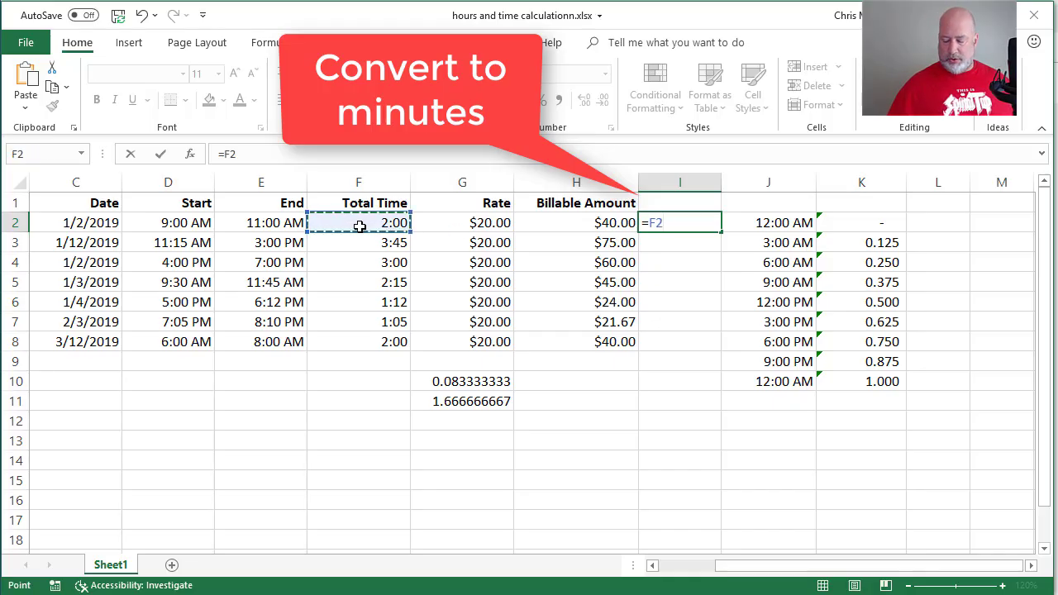
text(*1440)
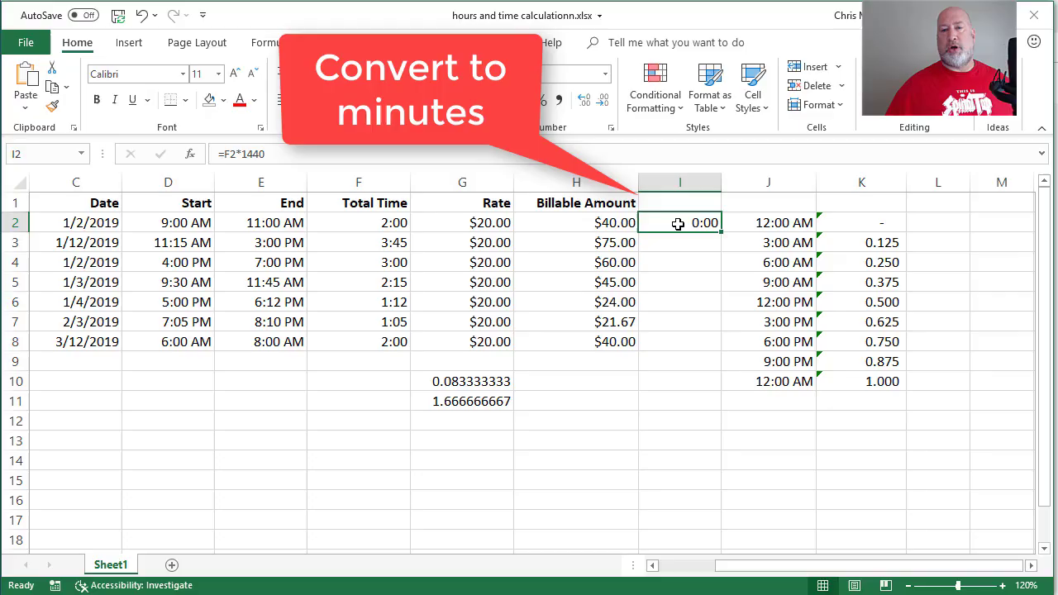
mouse_move(562, 107)
text(=)
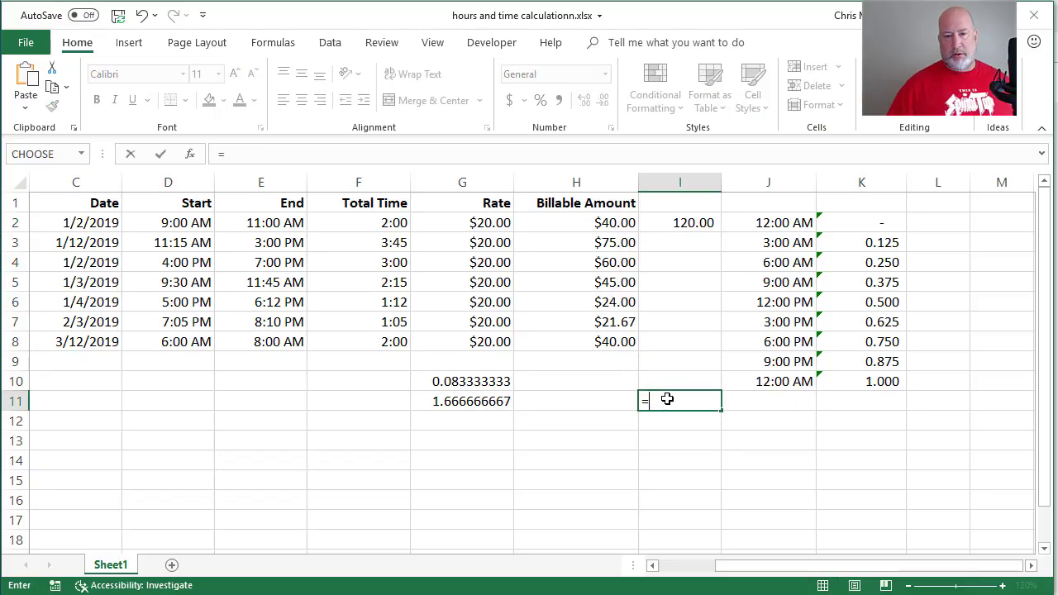
text(24*)
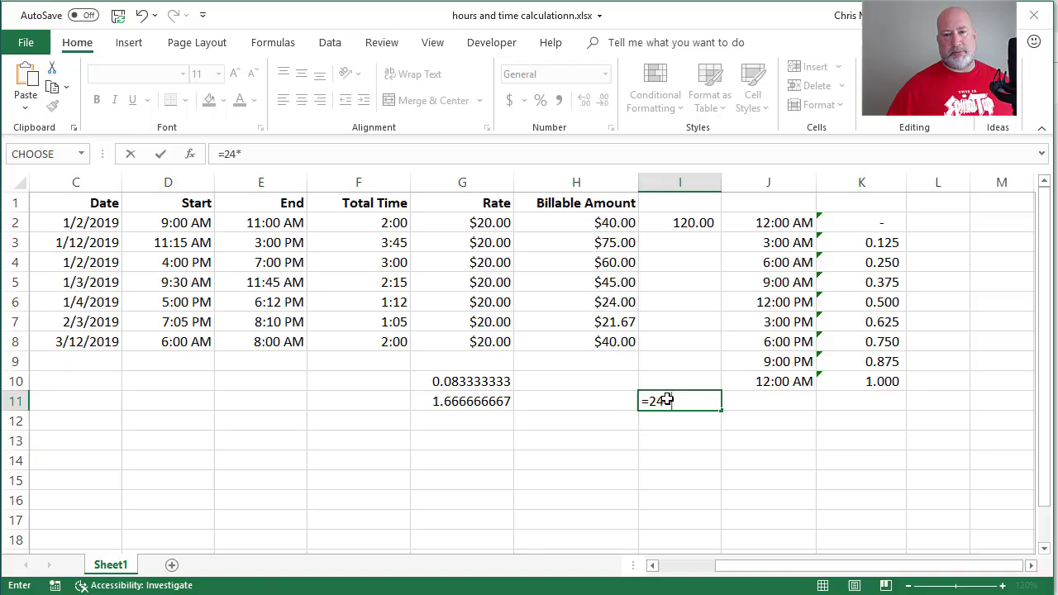